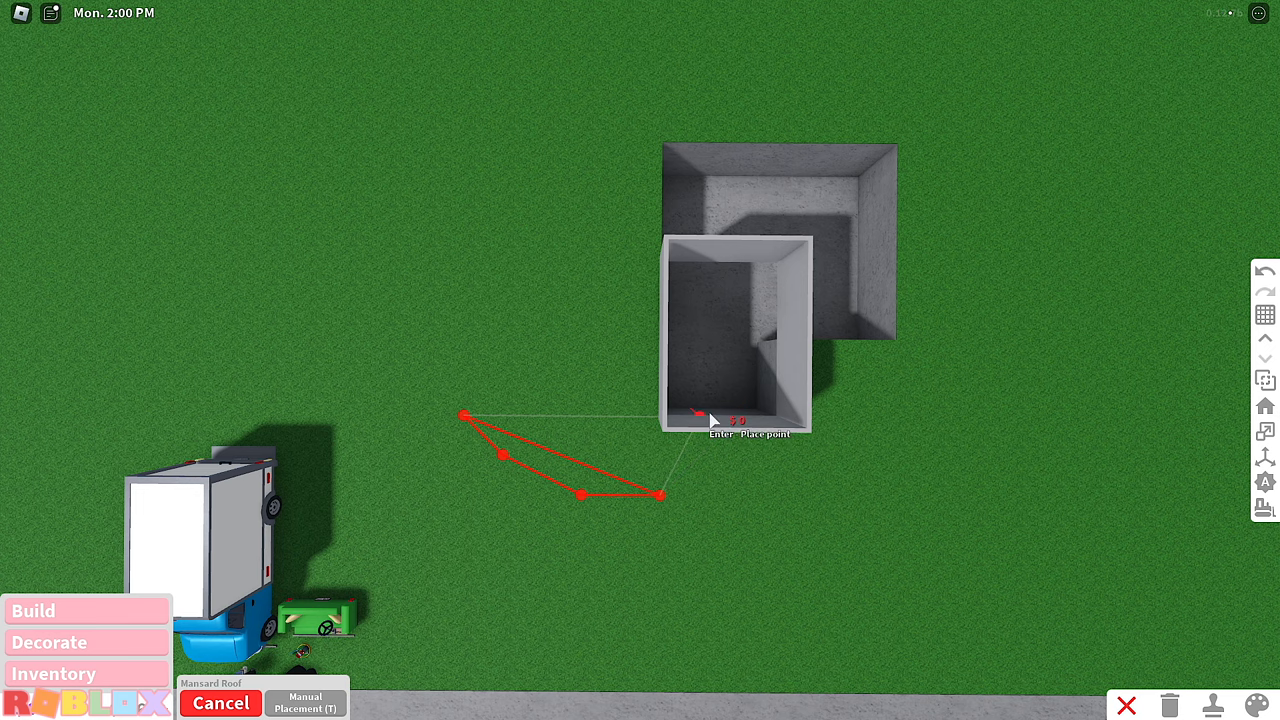
- Place a corner point of the mansard roof outline around the entrance shaft
click(700, 415)
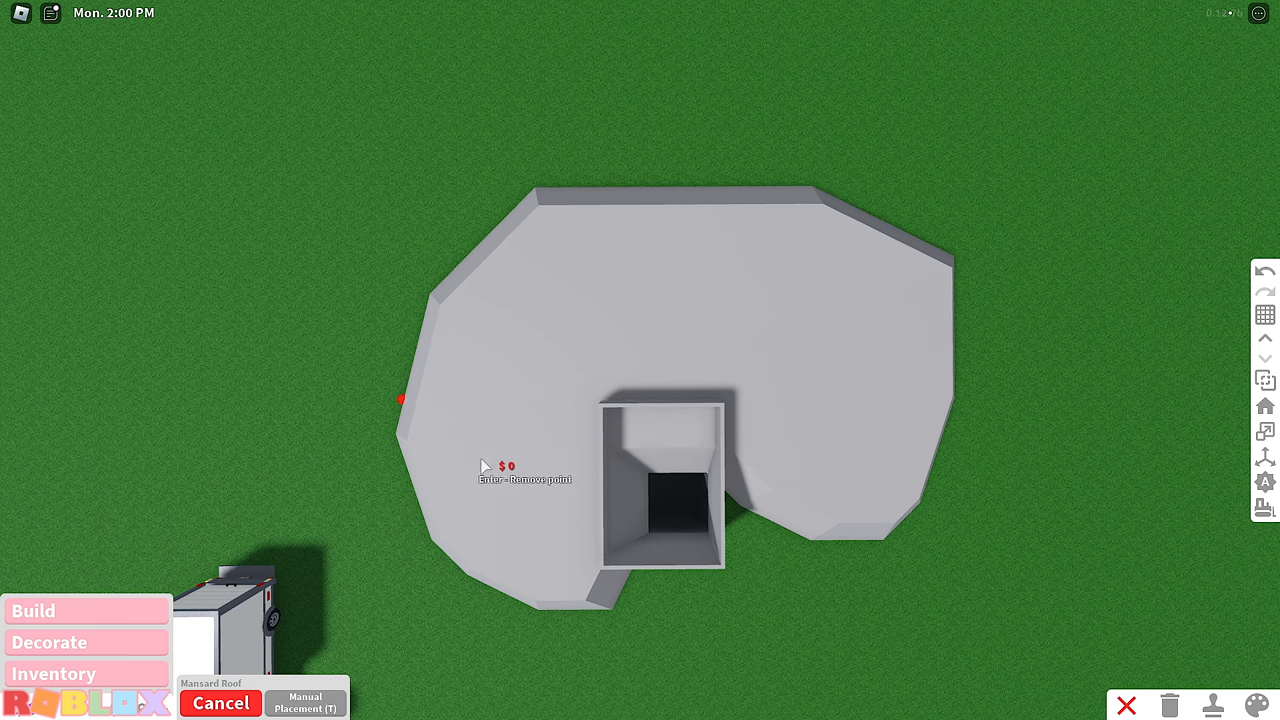
mouse_move(700, 320)
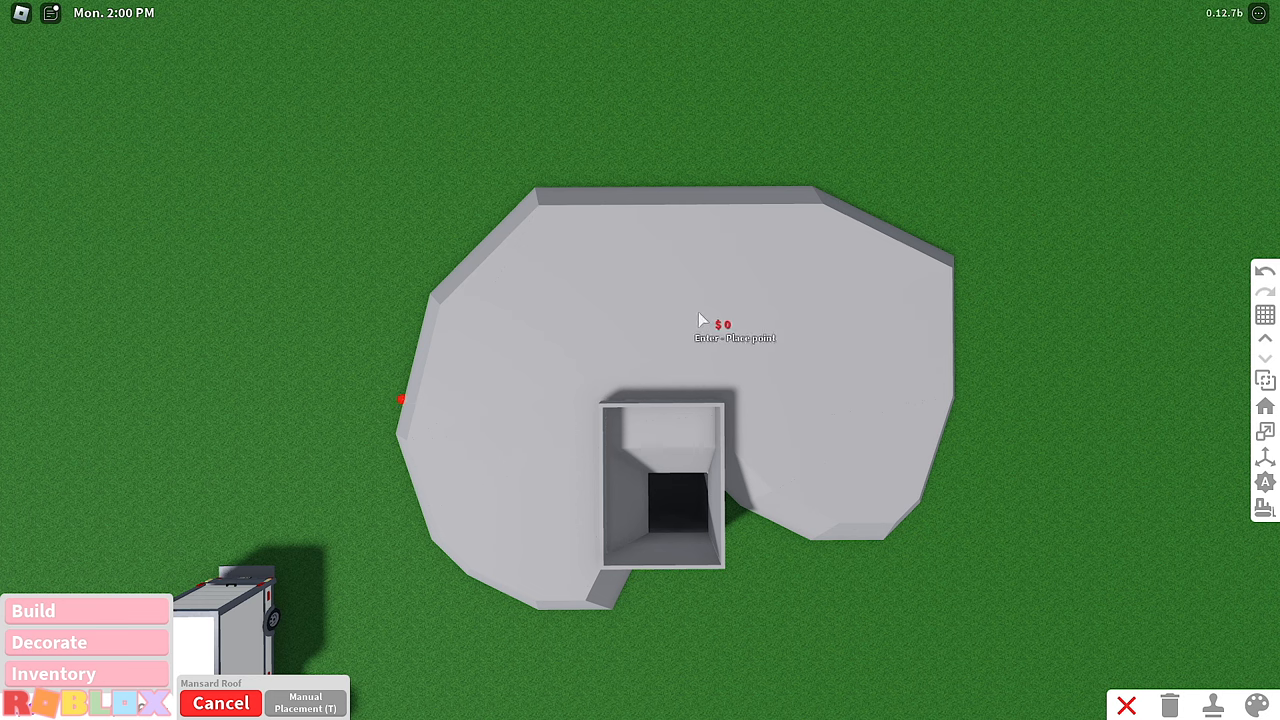
mouse_move(515, 160)
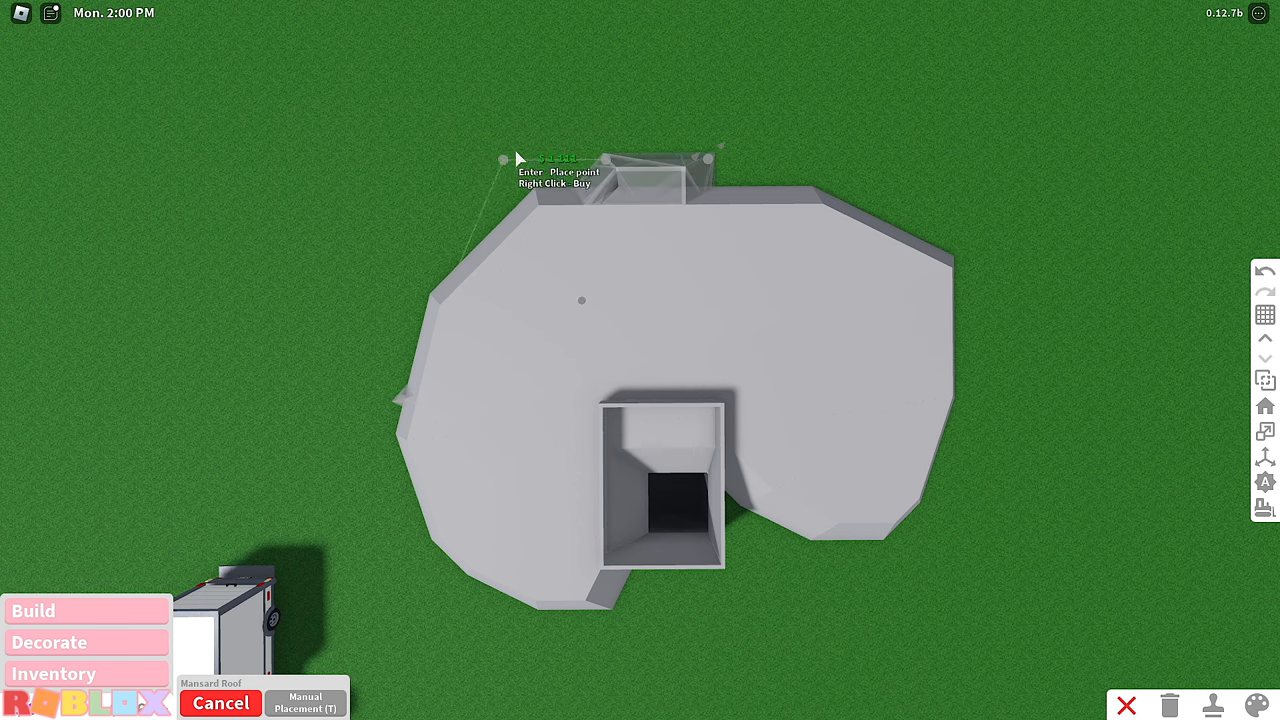
mouse_move(368, 355)
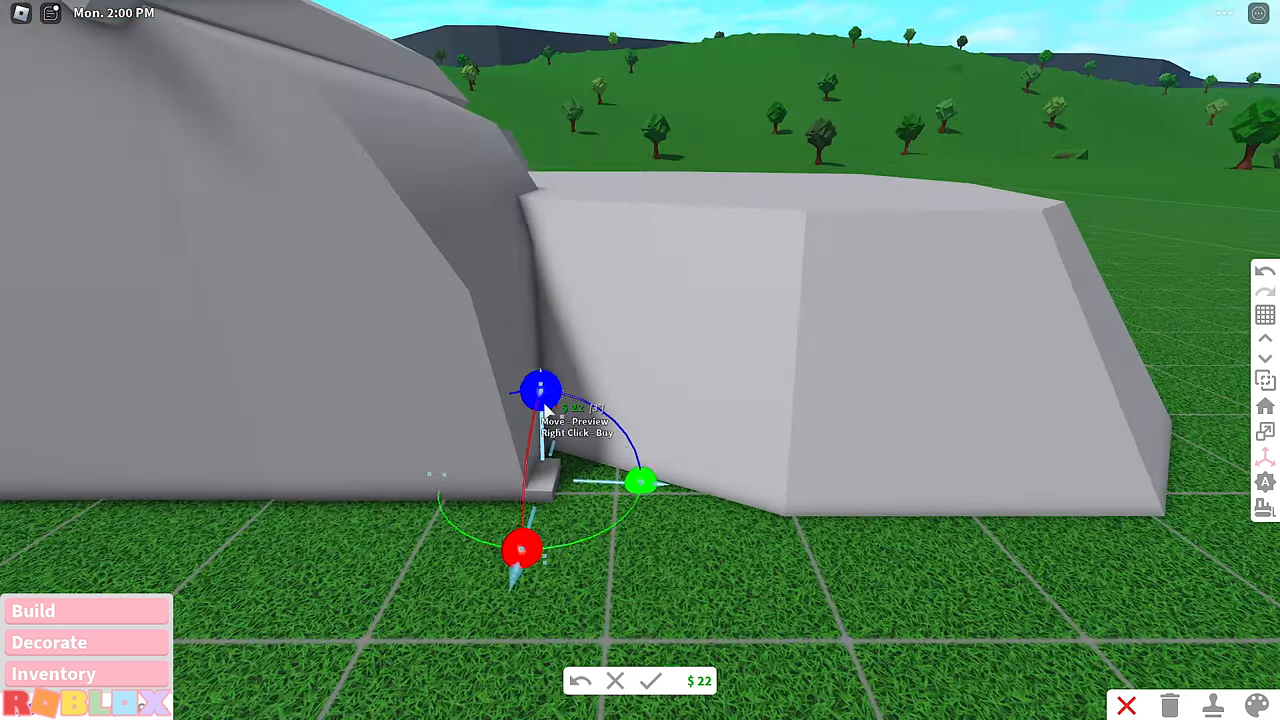
- Position a small cube block where the two hill slabs meet at the foot
drag(540, 390, 630, 440)
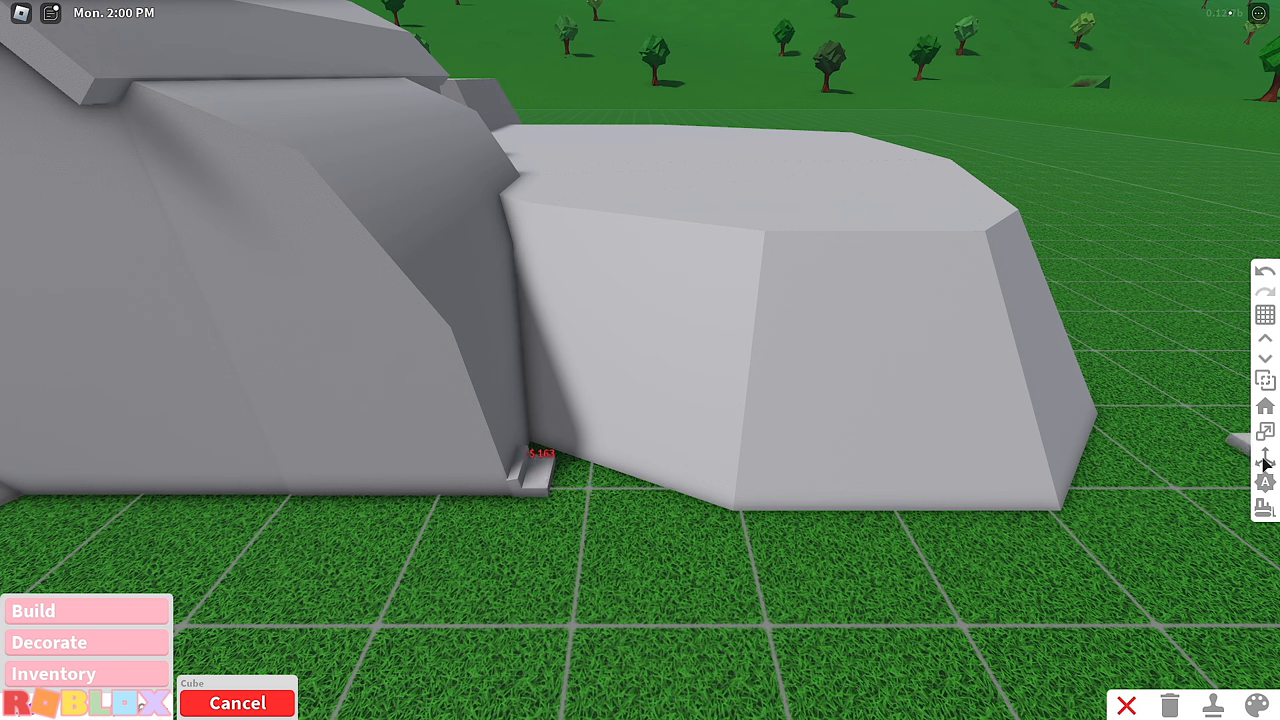
click(540, 453)
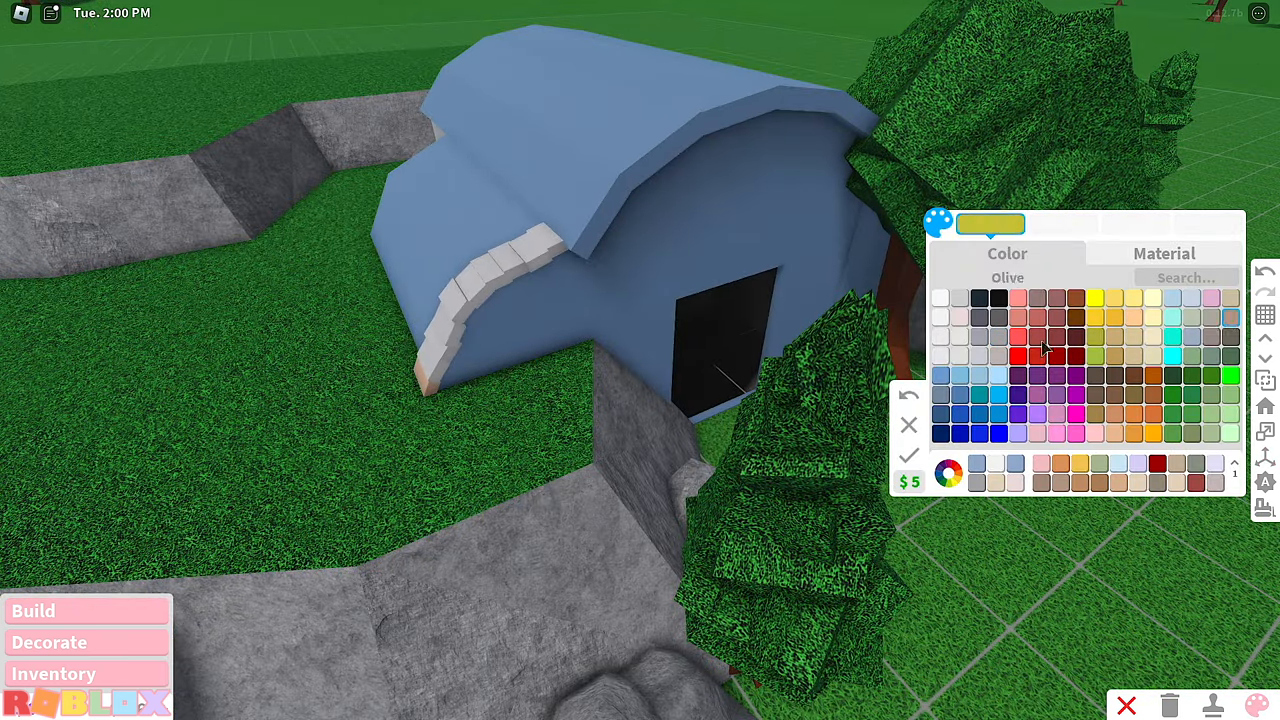
- Choose a stone texture from the paint tool's Material list for the slopes
click(1164, 253)
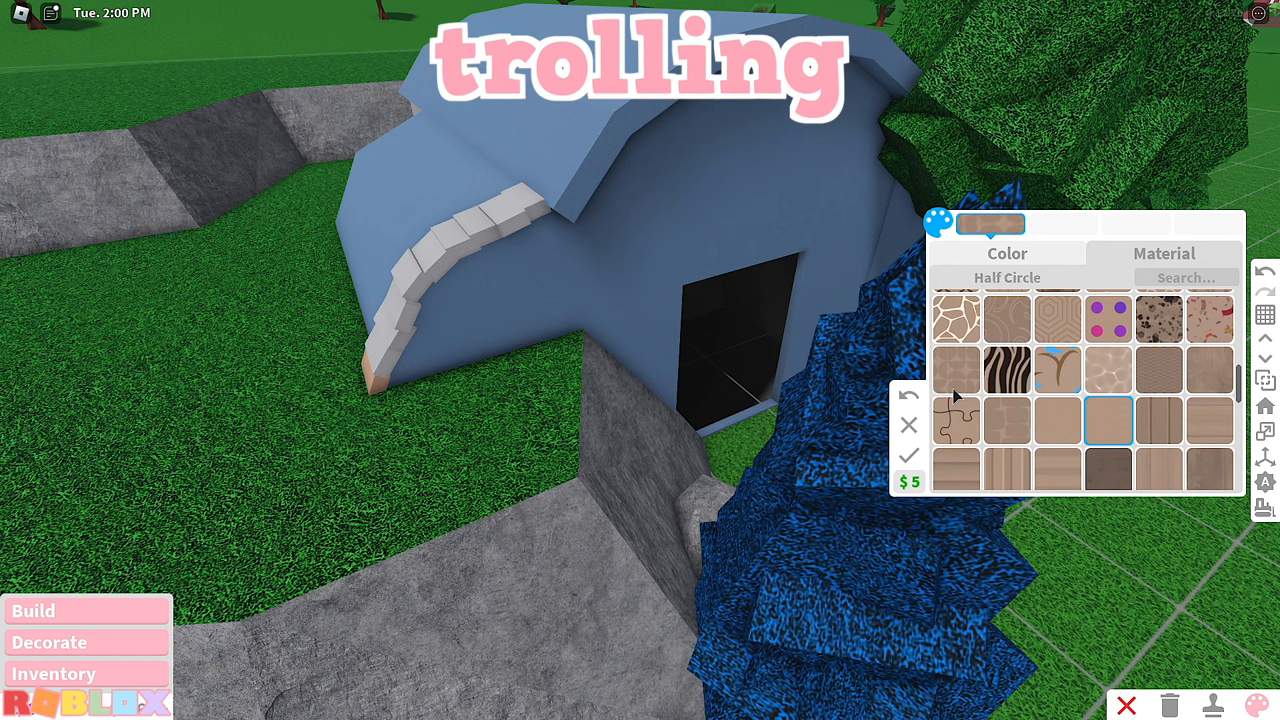
scroll(down, 3)
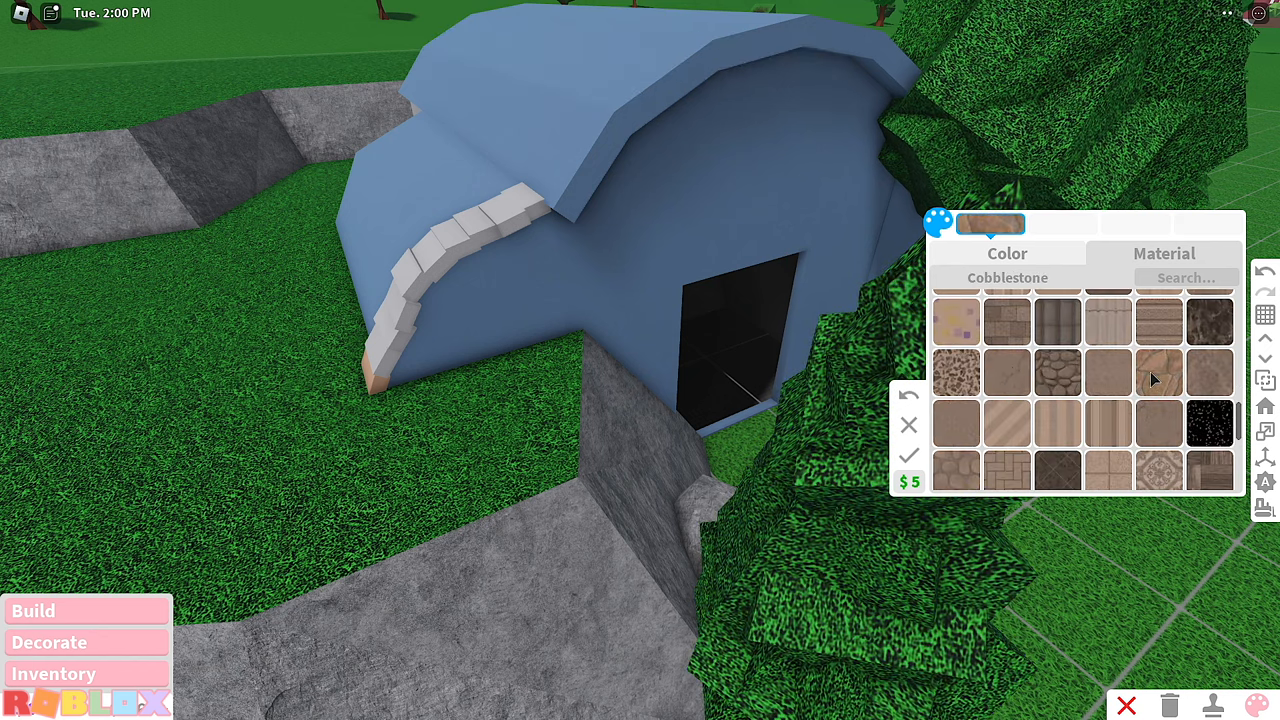
click(1158, 372)
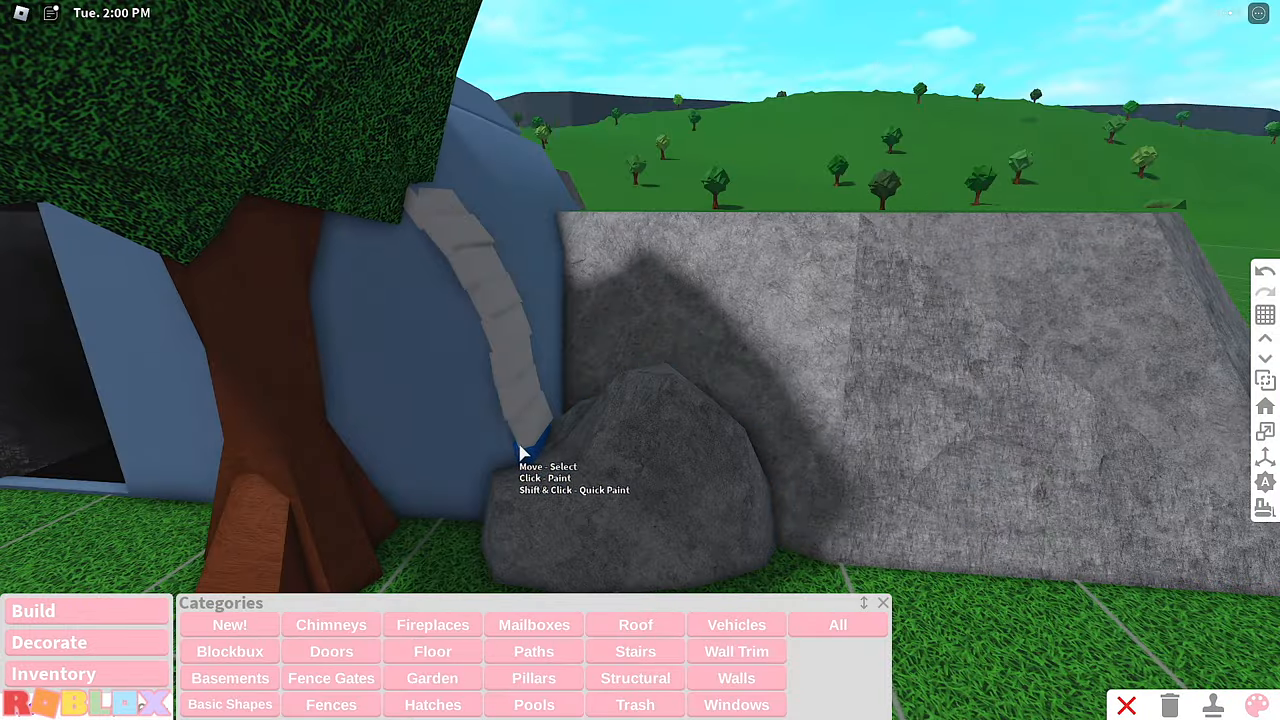
mouse_move(490, 313)
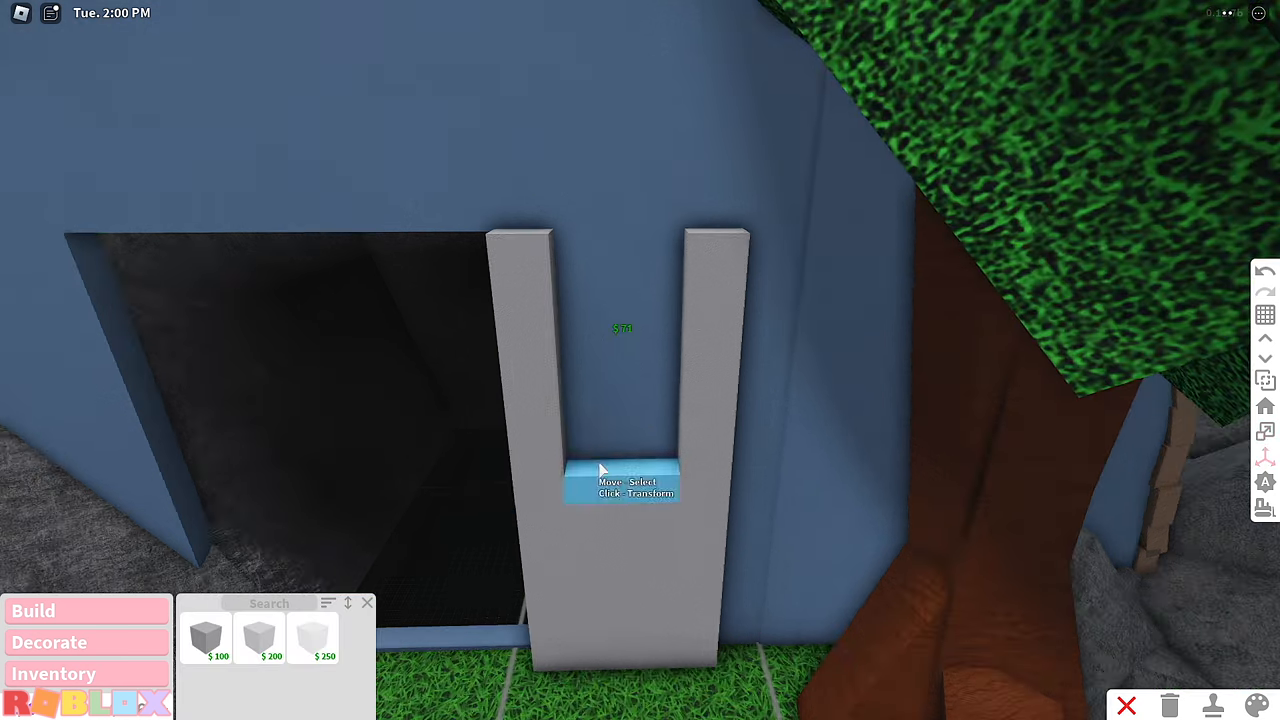
- Select the door frame piece in the entrance opening to adjust it
click(620, 485)
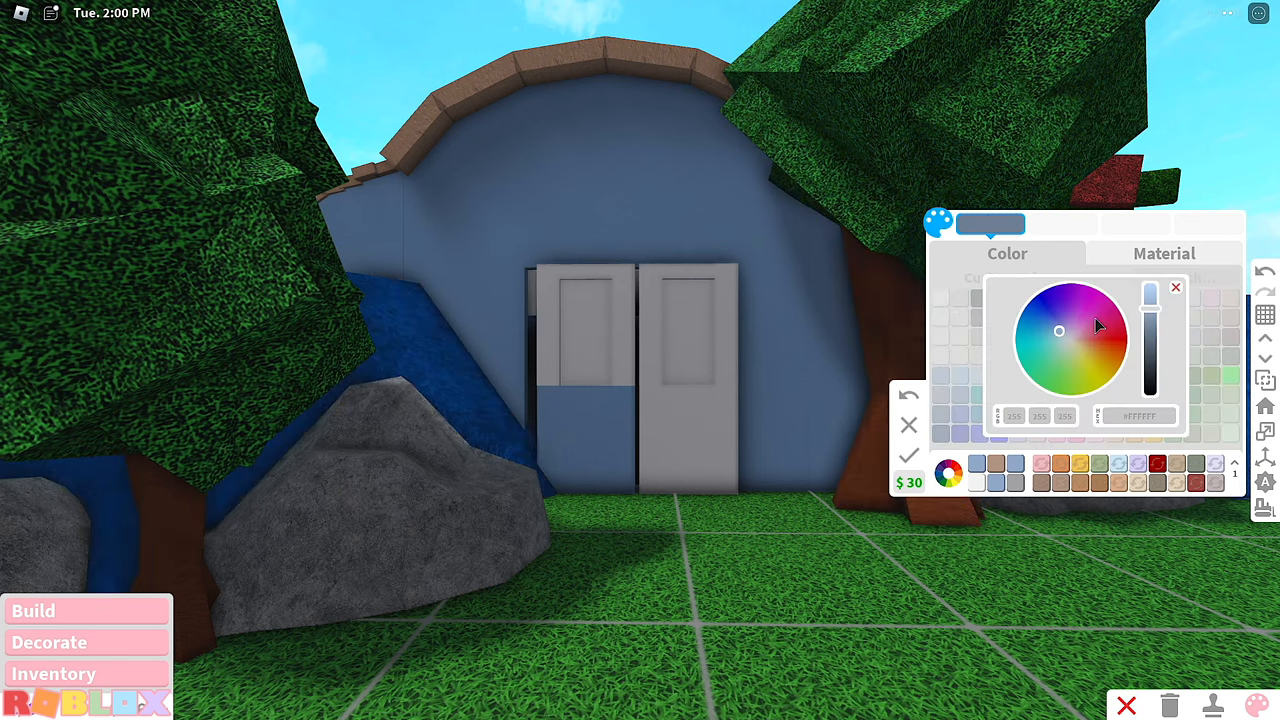
- Paint the doors a custom blue and rotate one door to stand open
click(1059, 330)
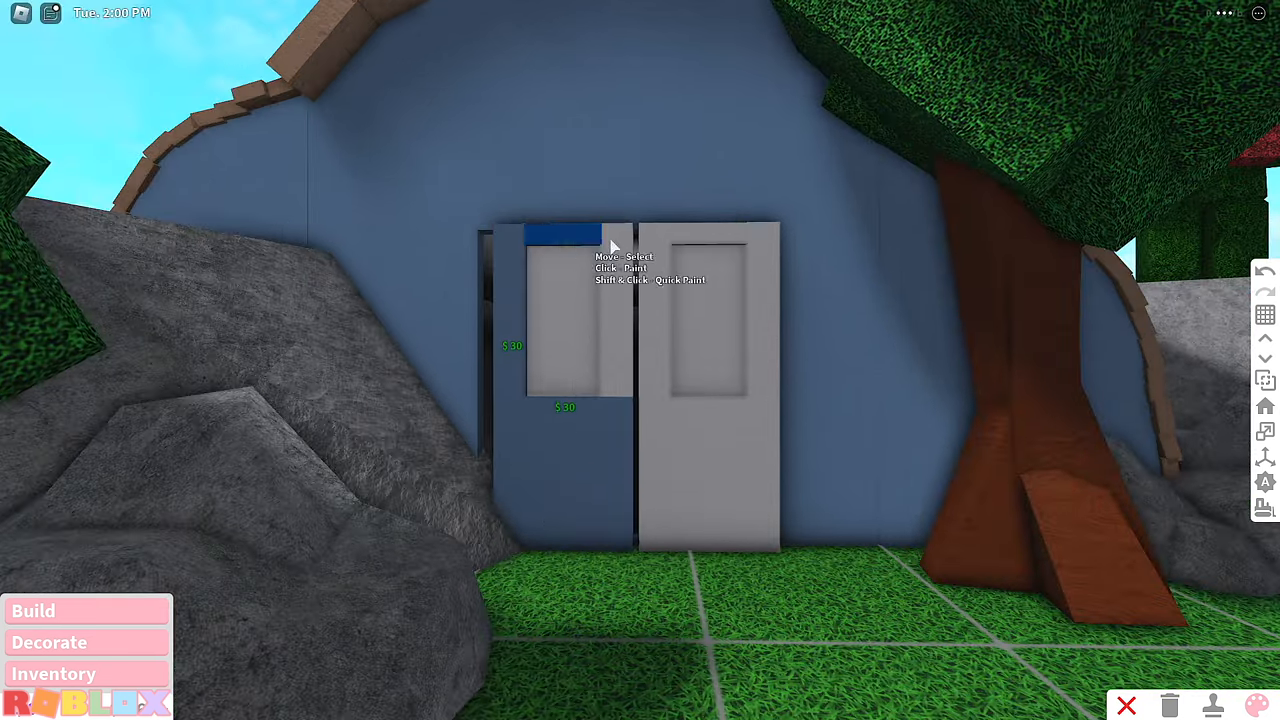
mouse_move(770, 270)
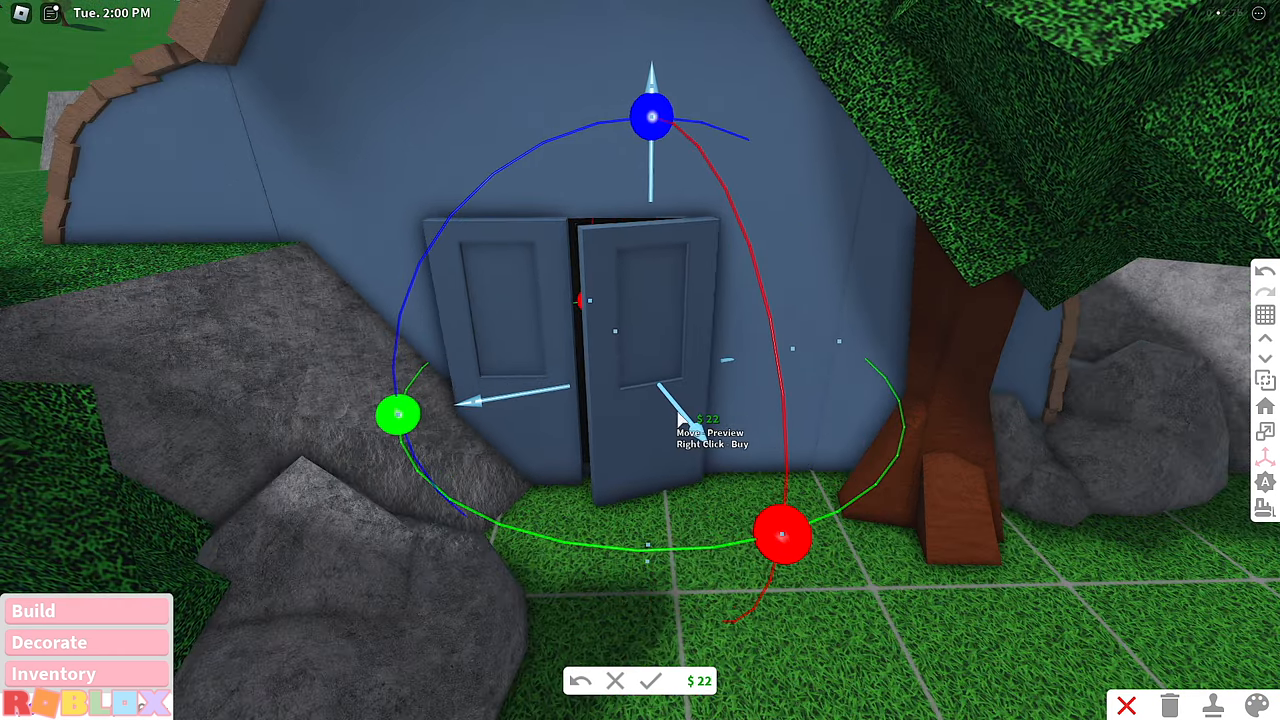
drag(398, 414, 408, 453)
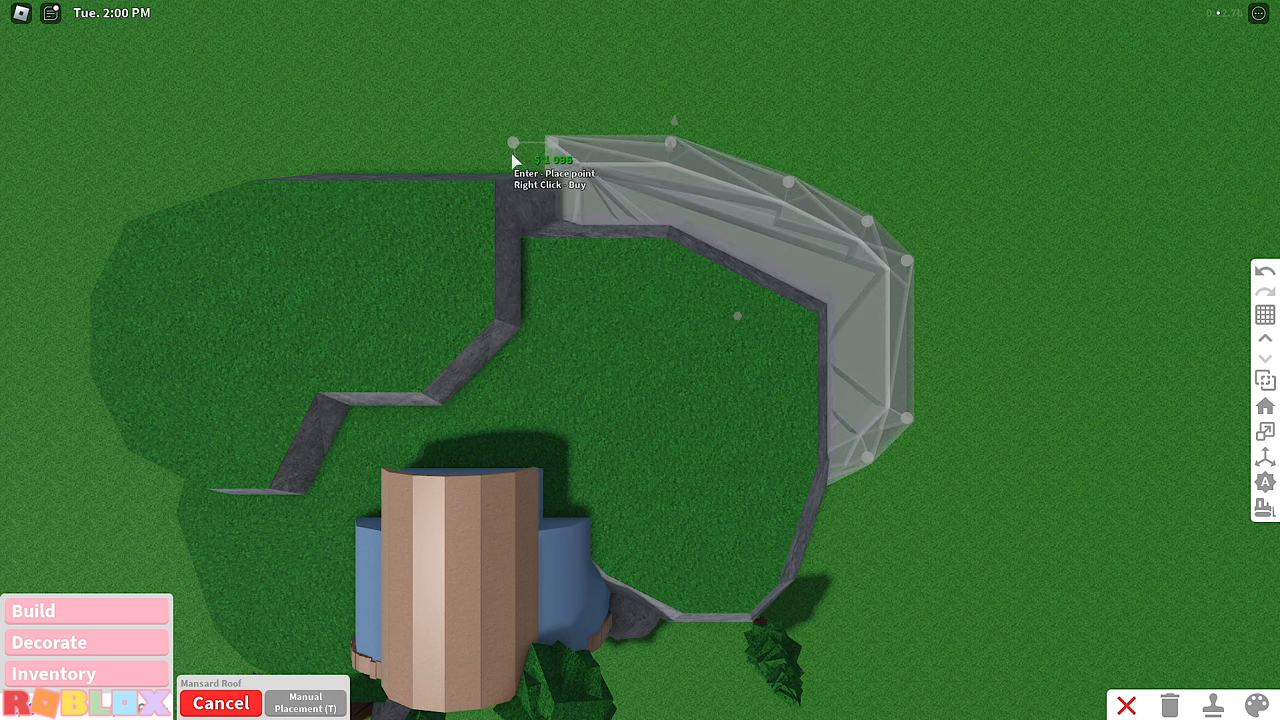
mouse_move(430, 333)
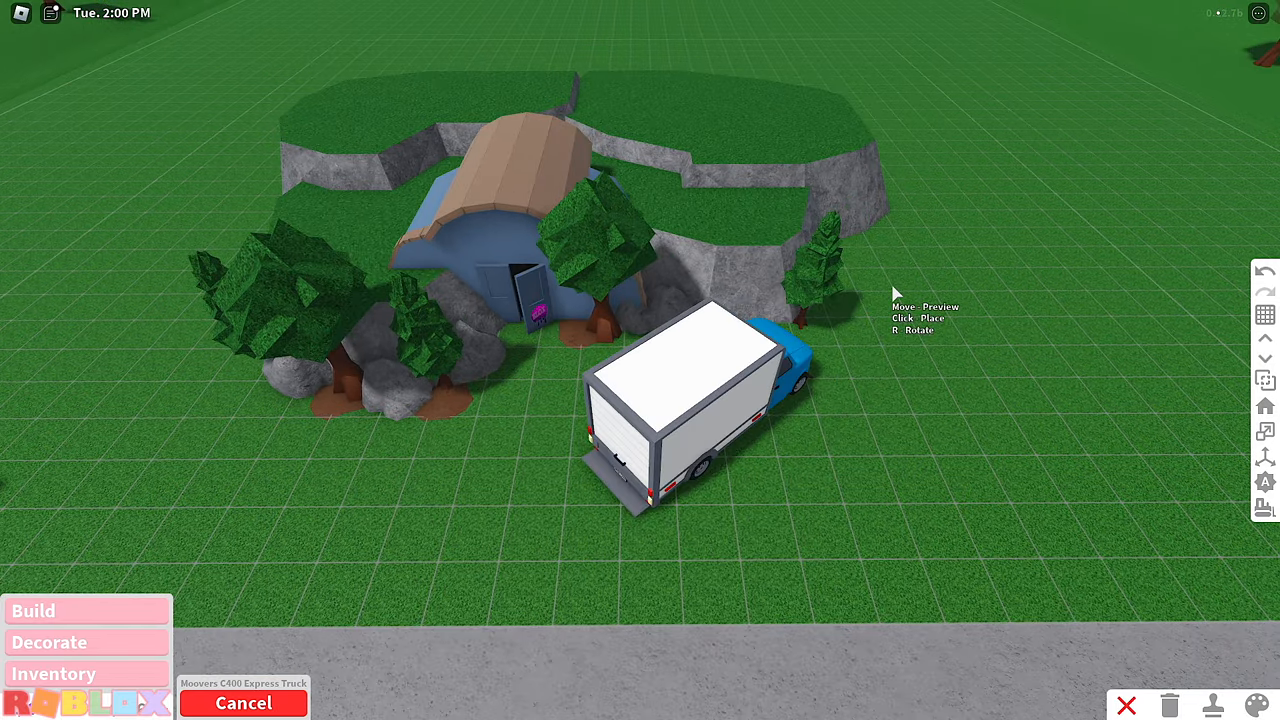
- Set the Moovers truck down near the bunker and pick a light reddish violet paint
click(49, 642)
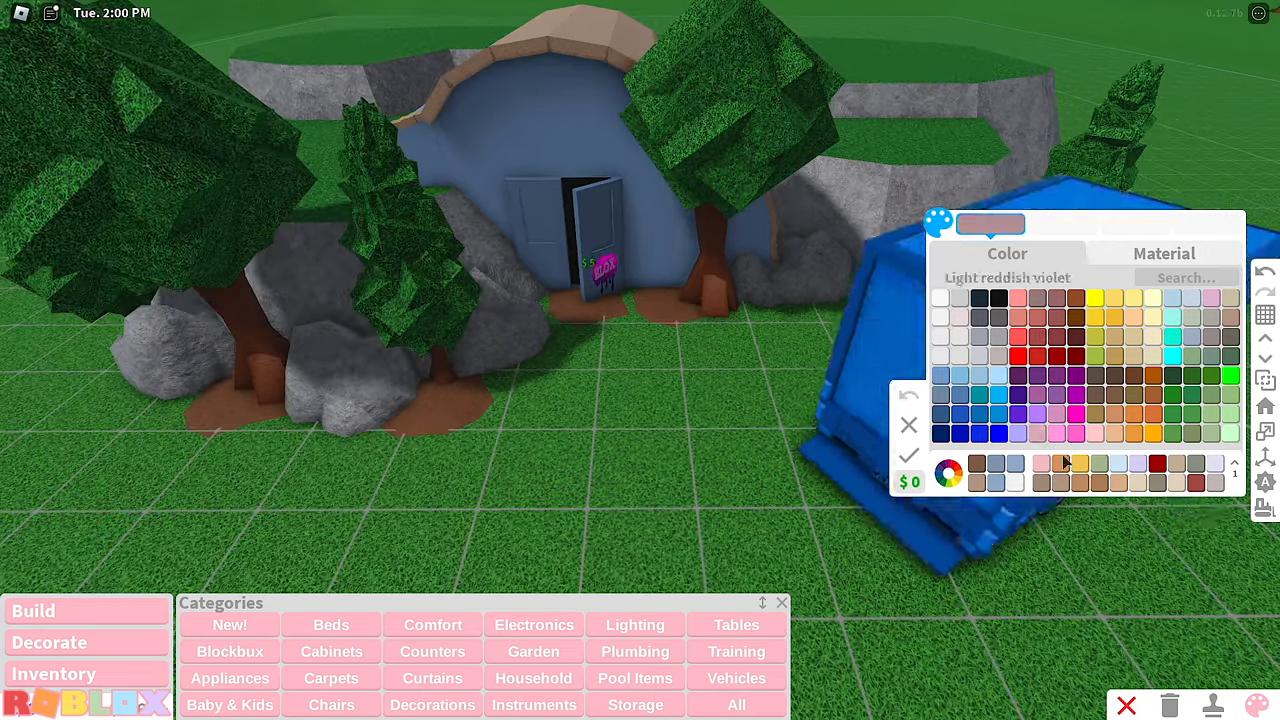
click(996, 428)
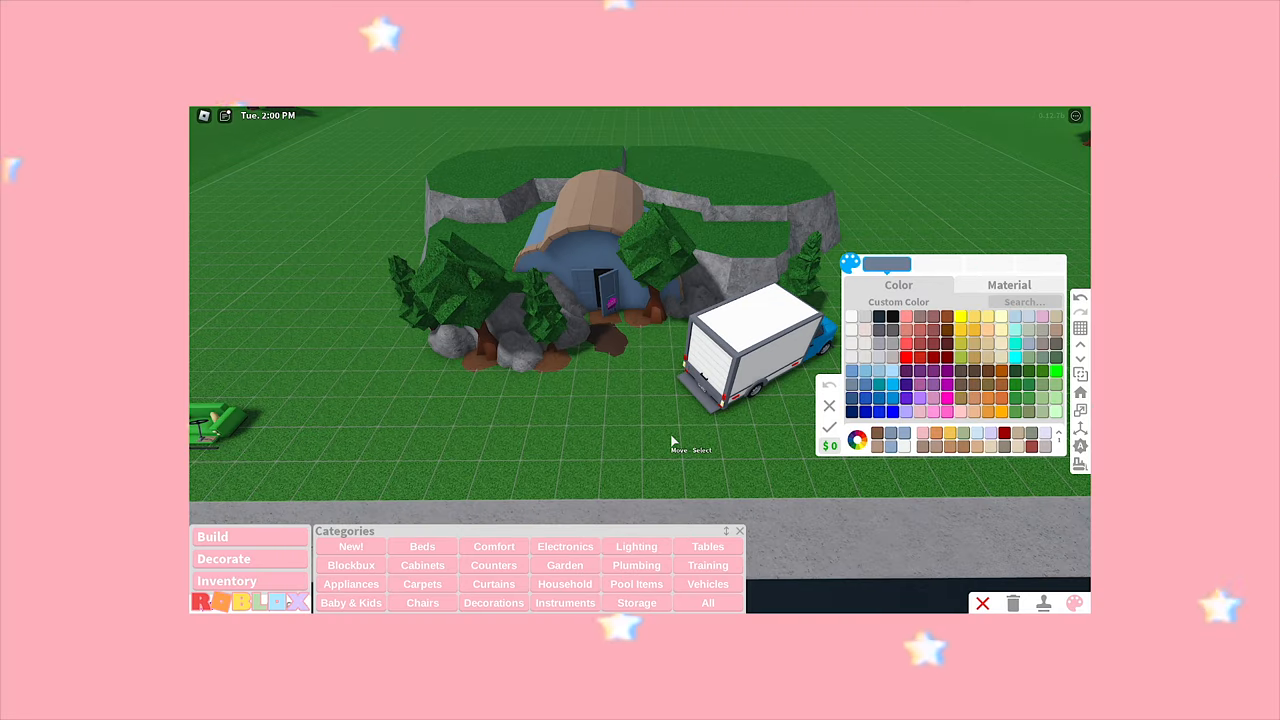
mouse_move(700, 300)
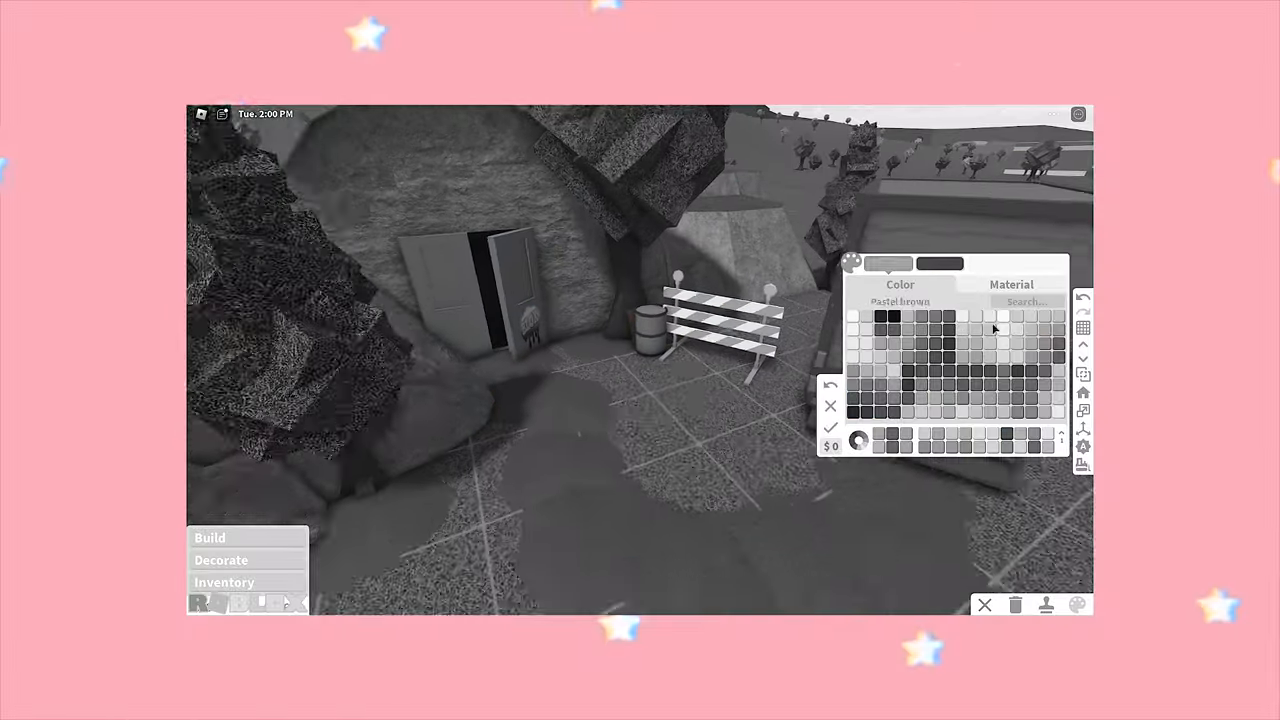
- Switch the paint picker to materials and choose a metal-style finish
click(1011, 284)
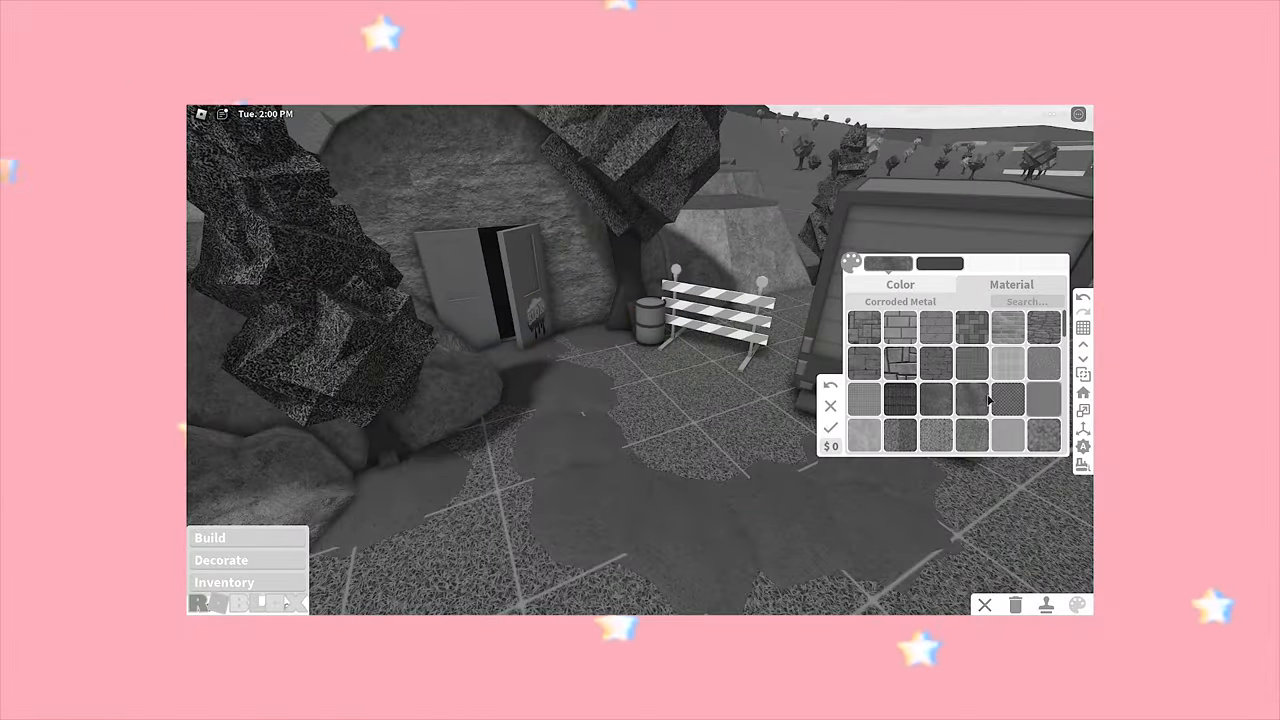
click(899, 284)
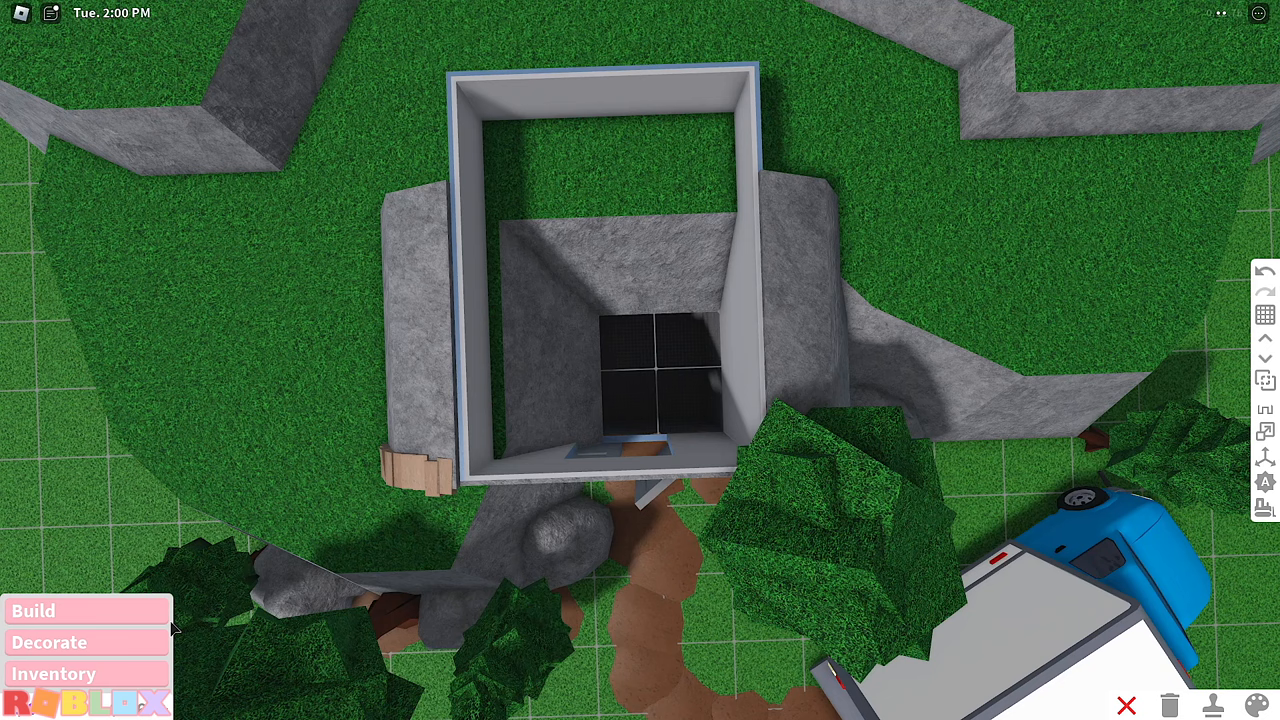
- Browse the build categories and open the Hatches catalogue
click(33, 610)
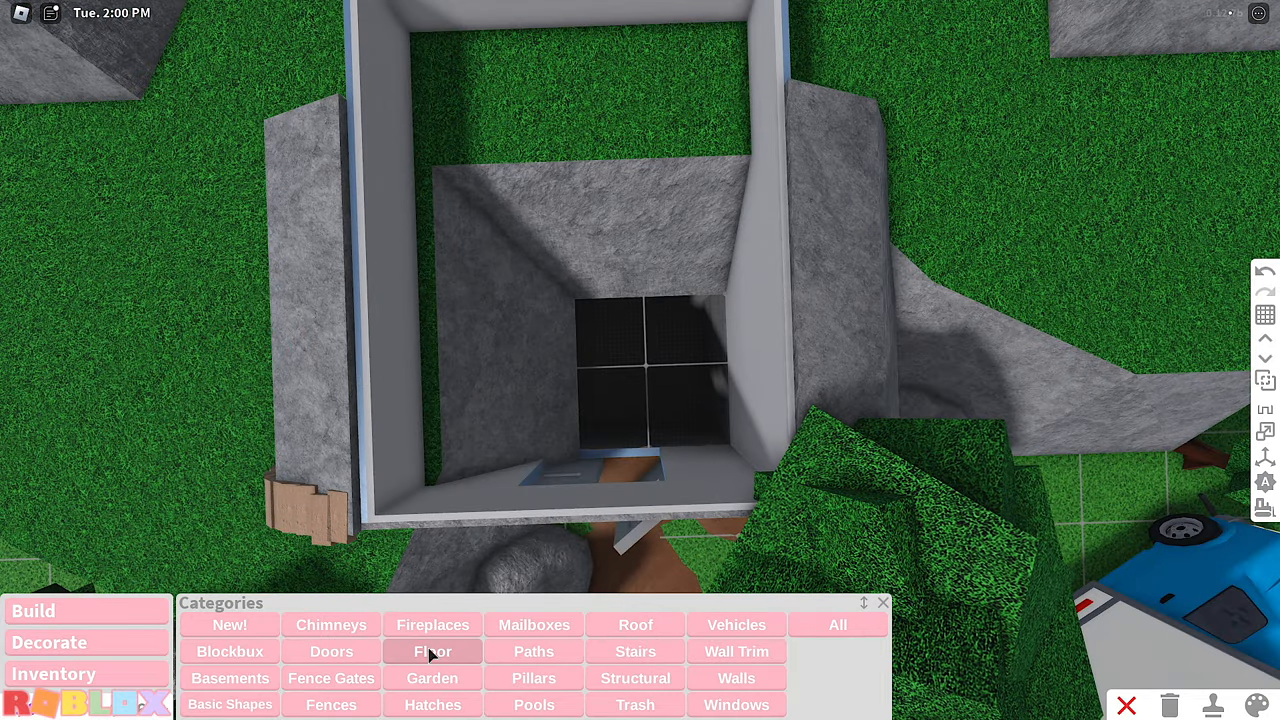
click(432, 651)
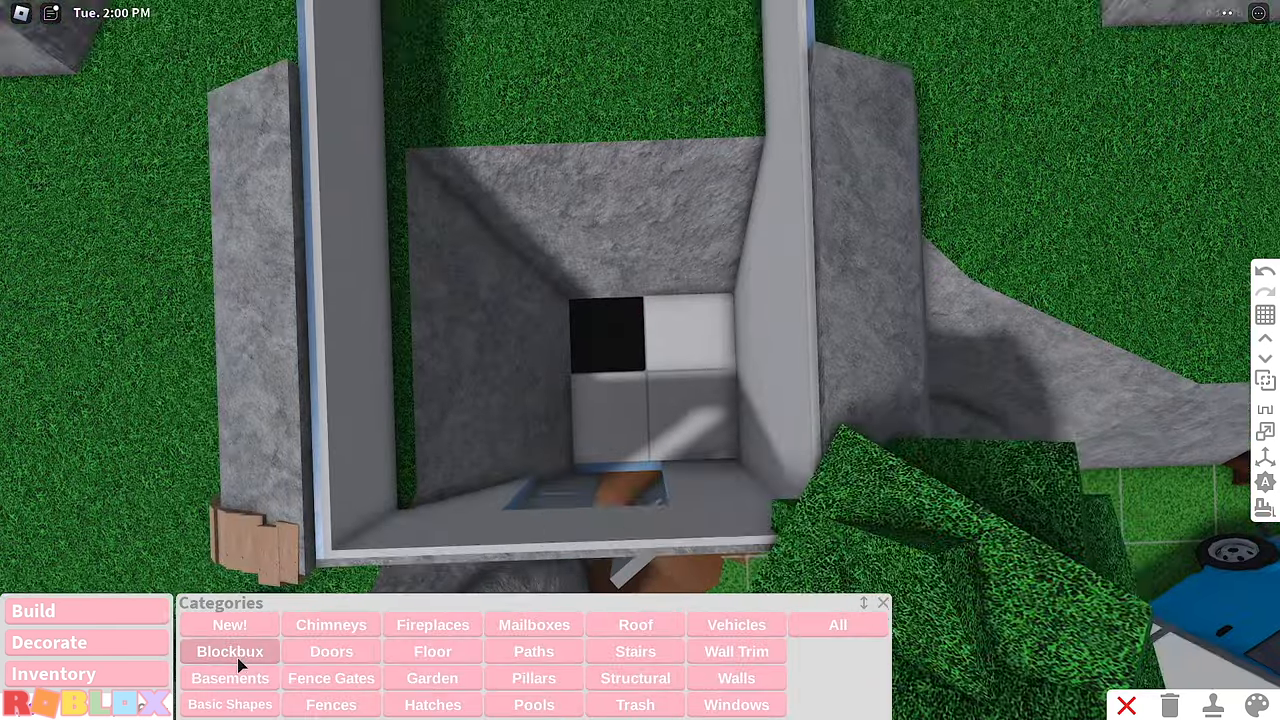
click(432, 704)
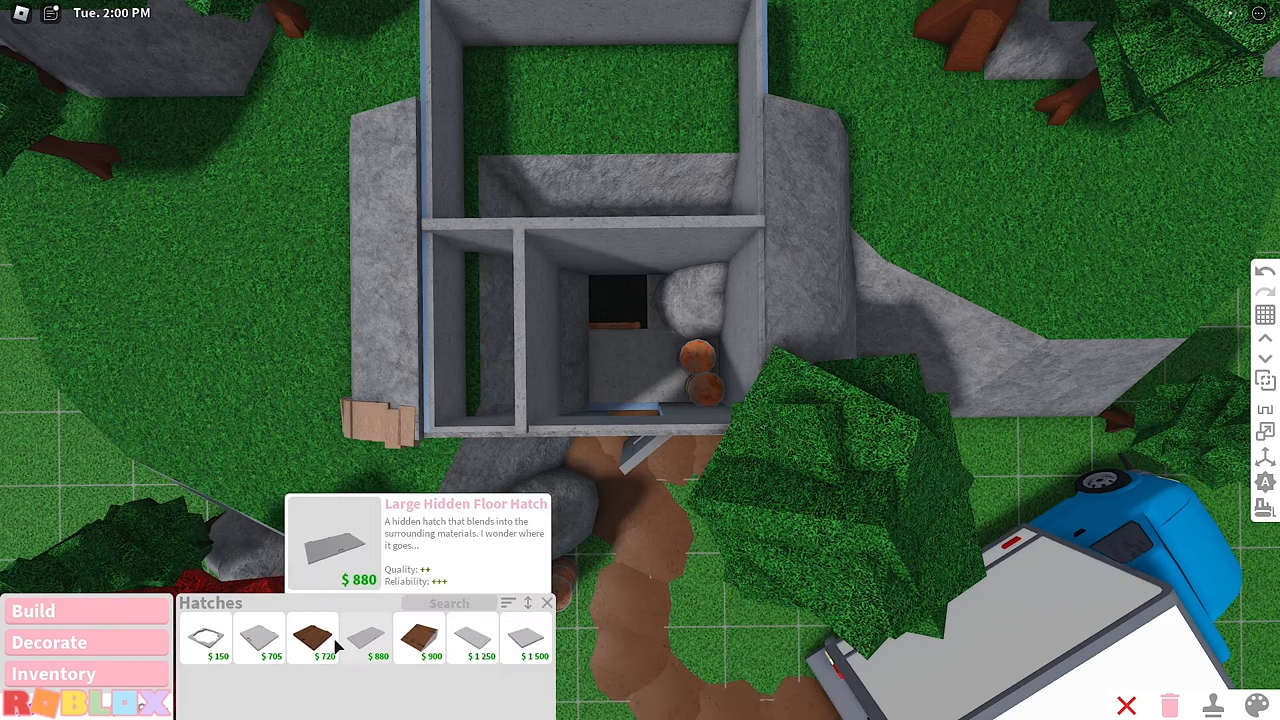
- Pick the Small Hidden Floor Hatch ($705) to place over the shaft
click(259, 637)
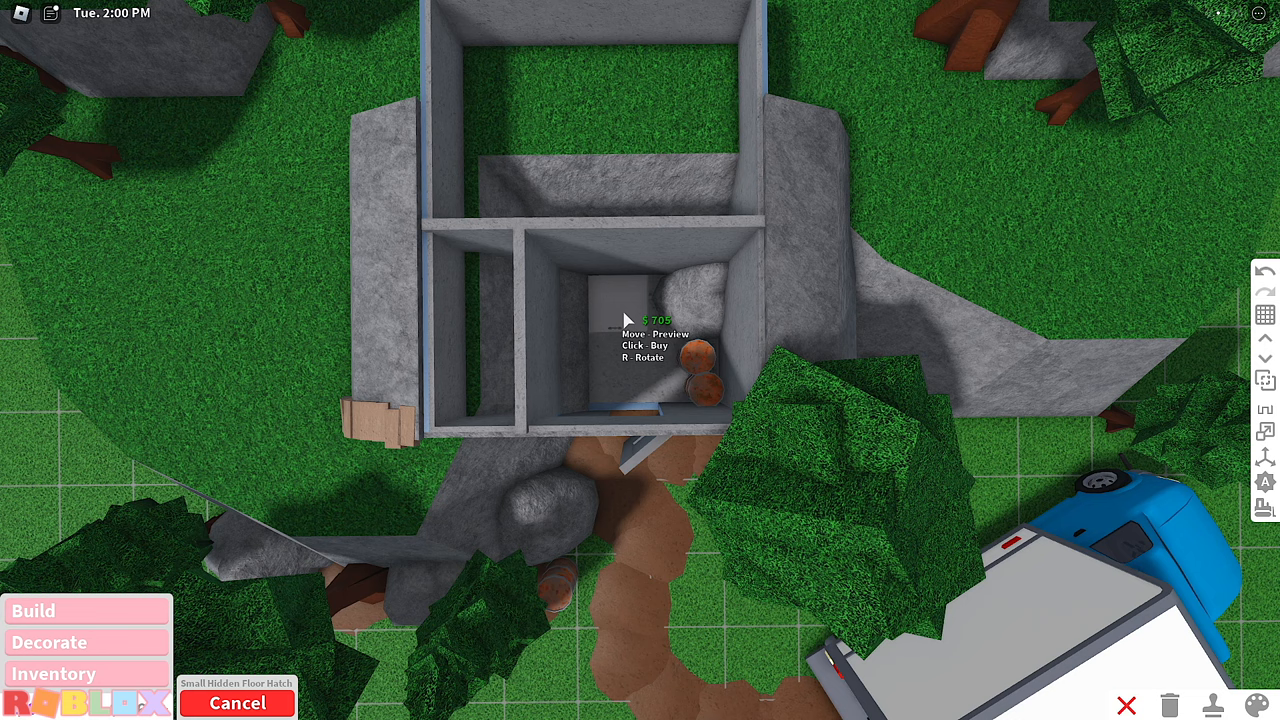
mouse_move(613, 315)
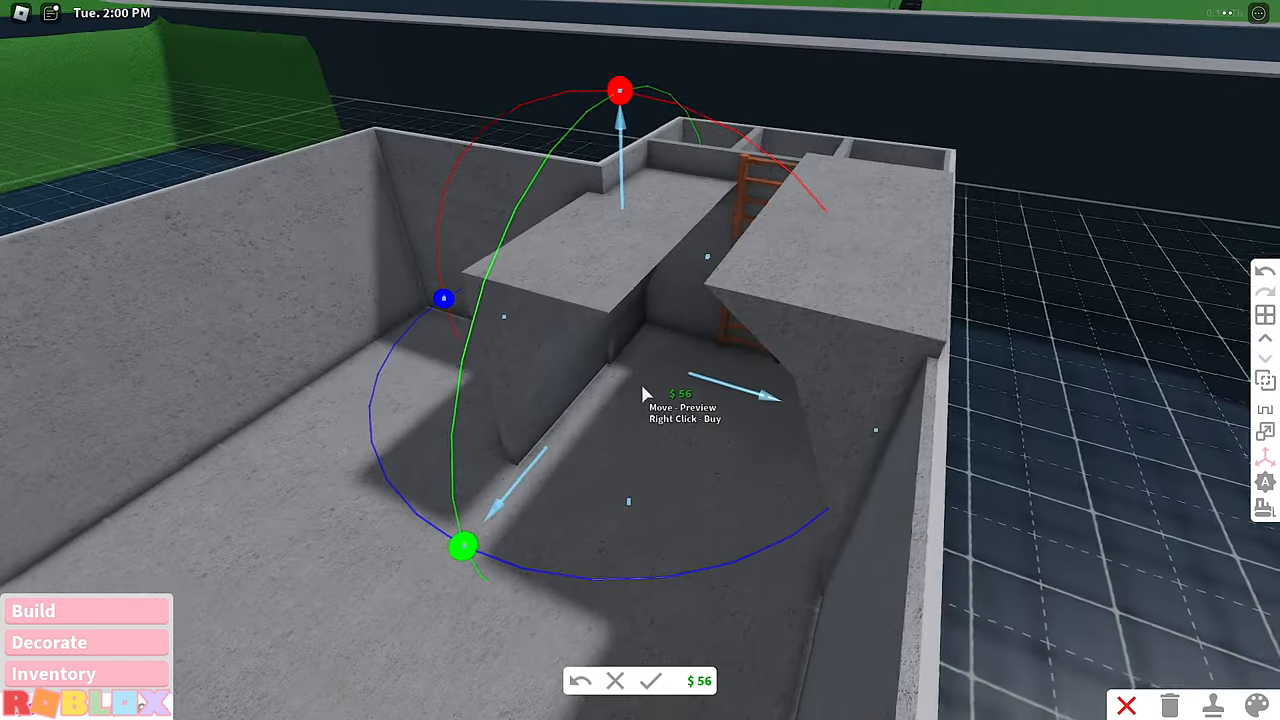
mouse_move(615, 425)
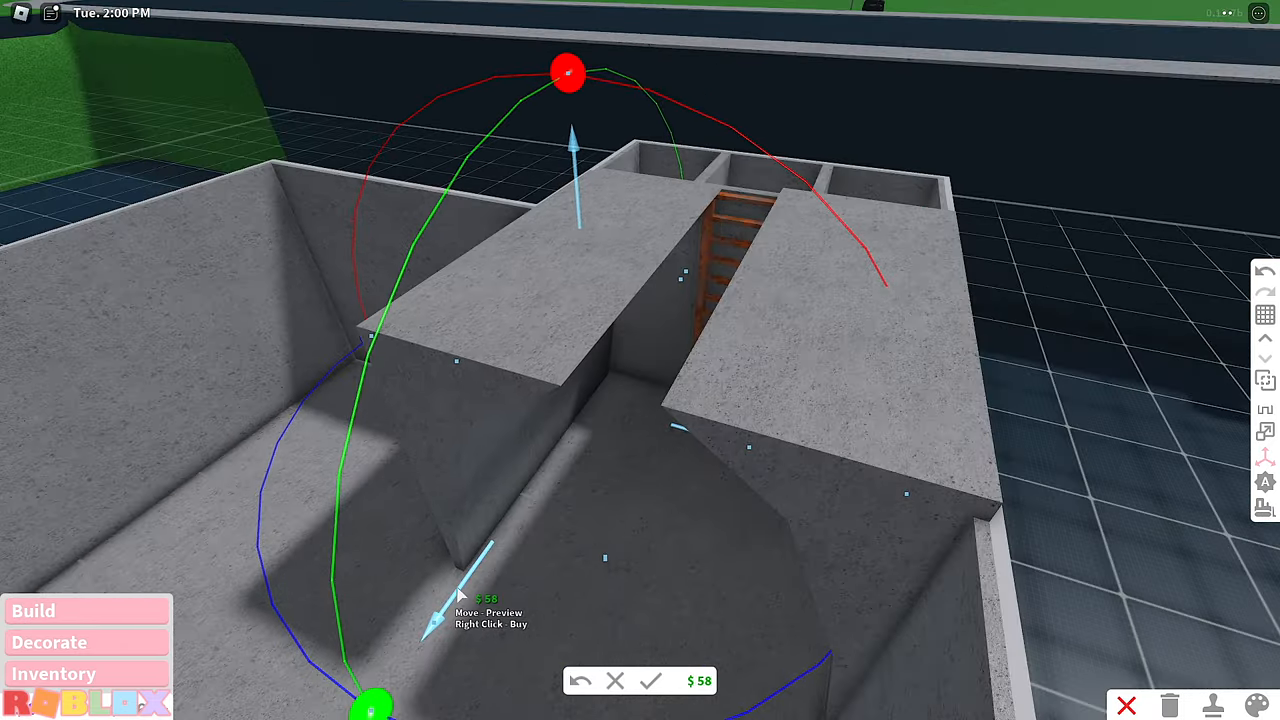
- Set the angled concrete block around the ladder and confirm the placement
click(649, 680)
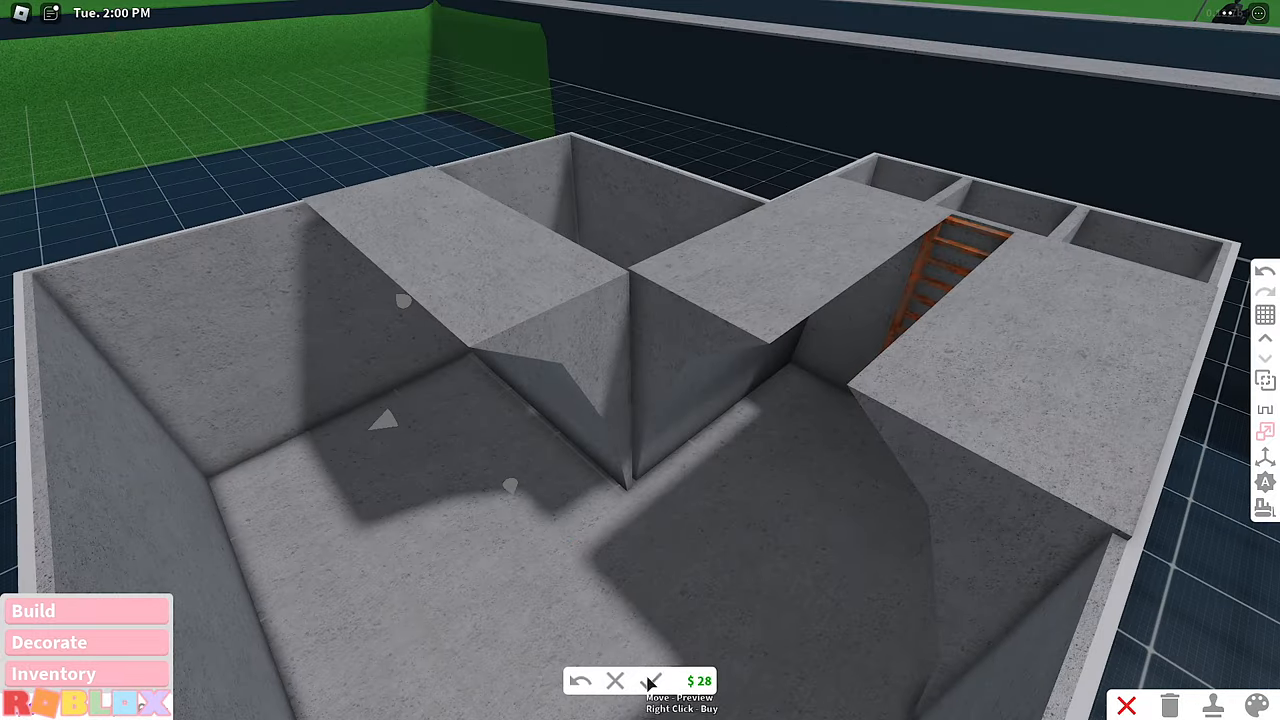
click(33, 611)
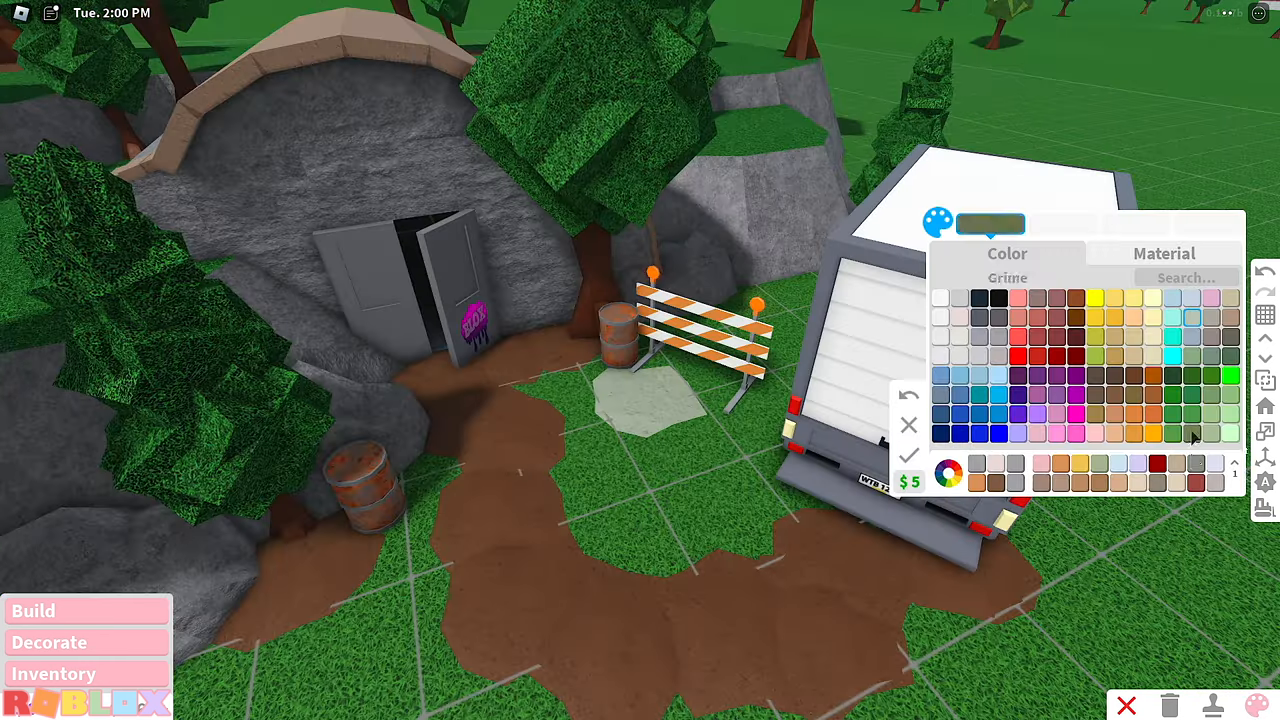
- Switch from colours to materials, try several swatches, and settle on a grey material
click(1163, 253)
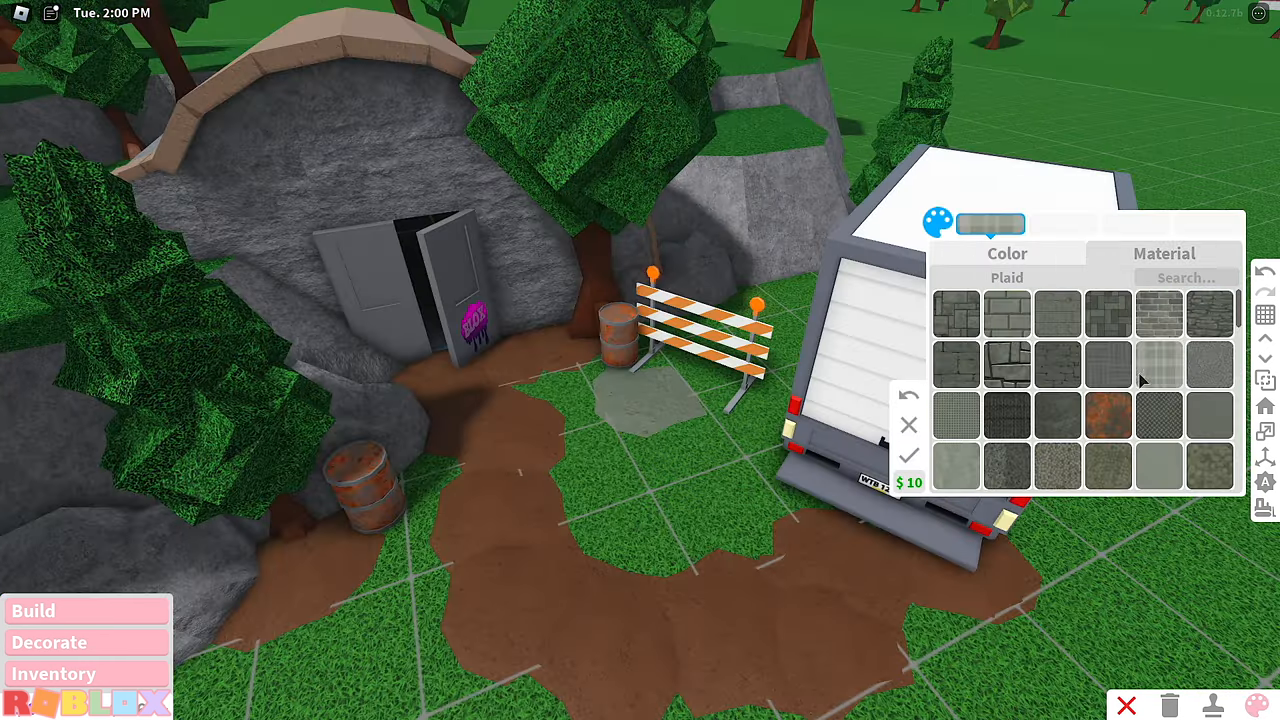
click(955, 467)
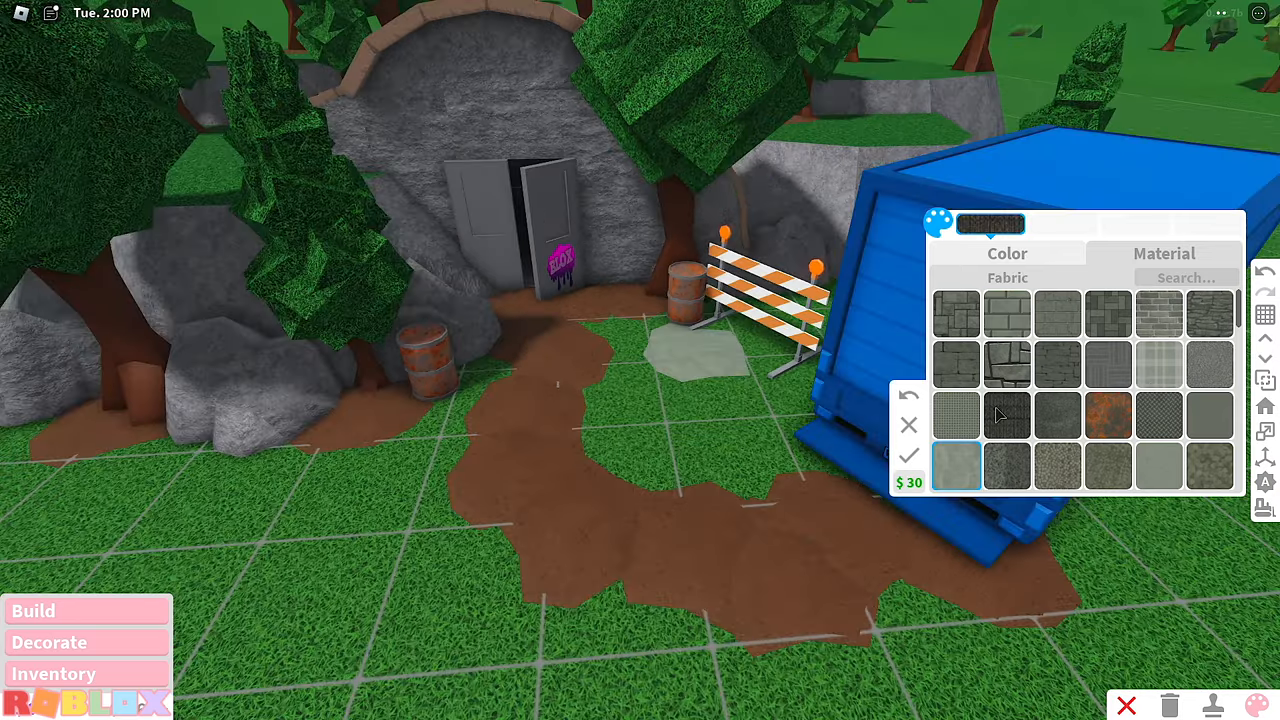
click(955, 365)
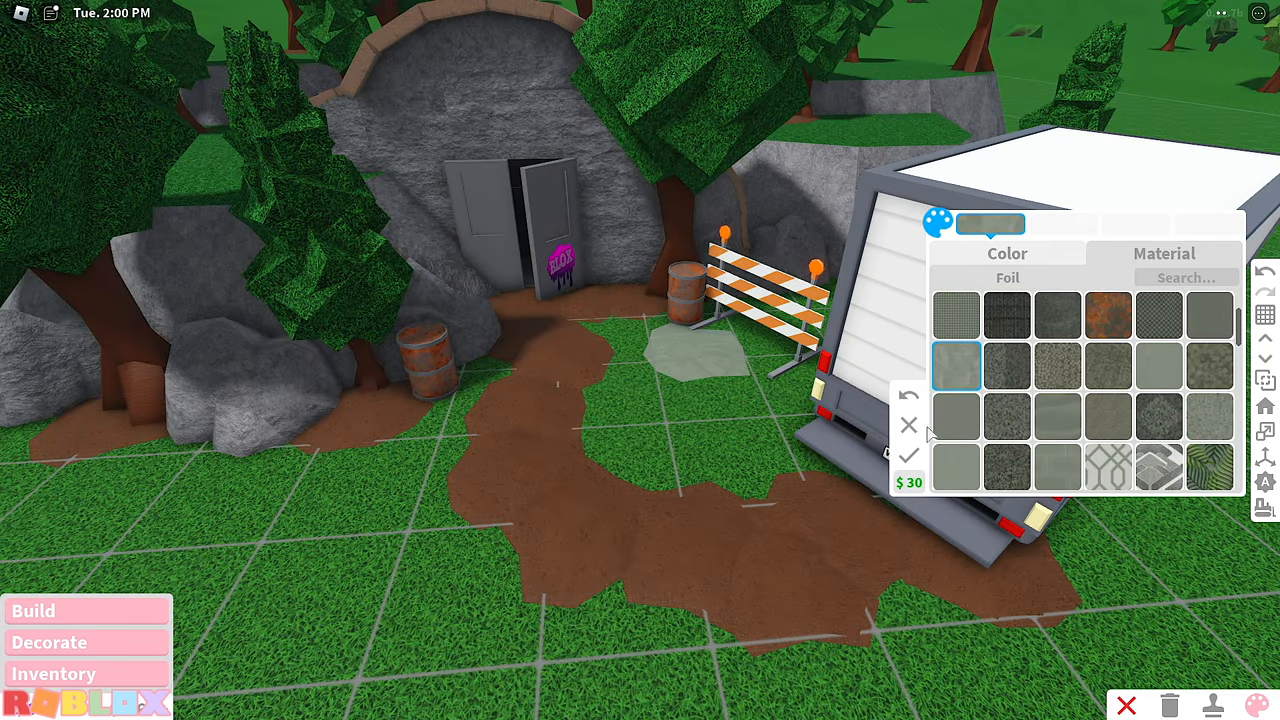
click(1007, 253)
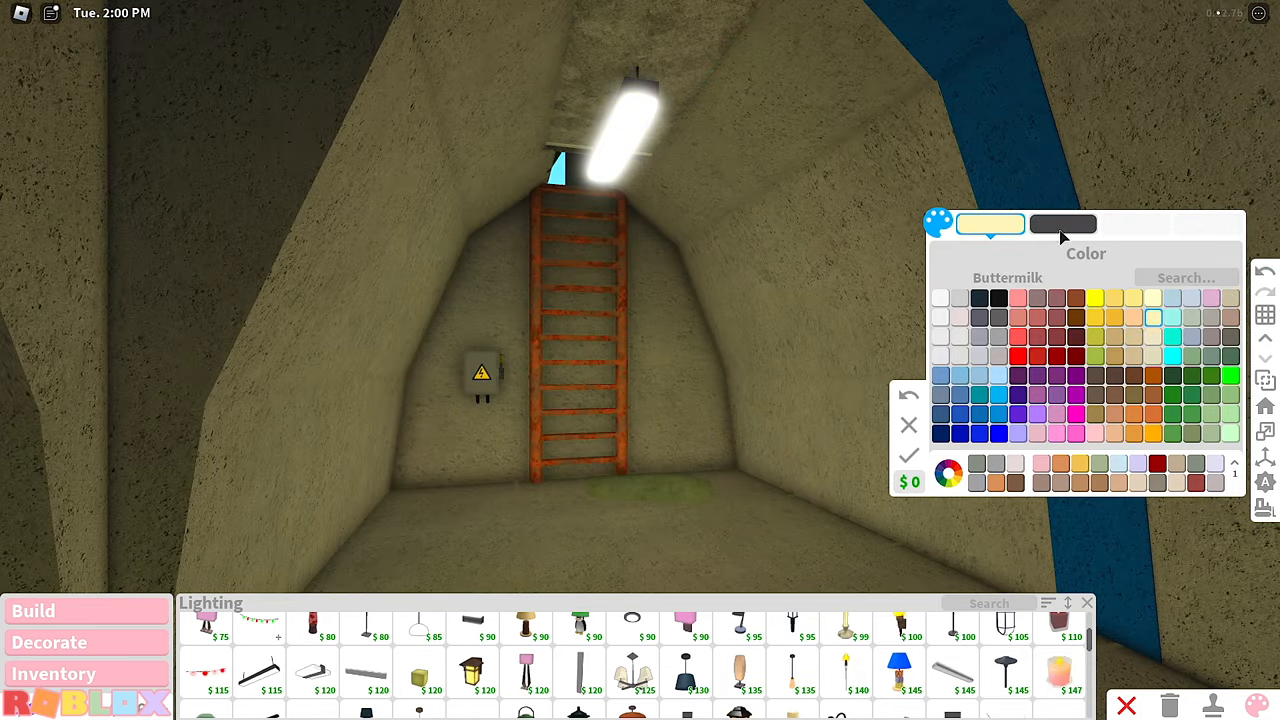
- Edit the second colour slot and search the wall materials for 'CON'
click(998, 337)
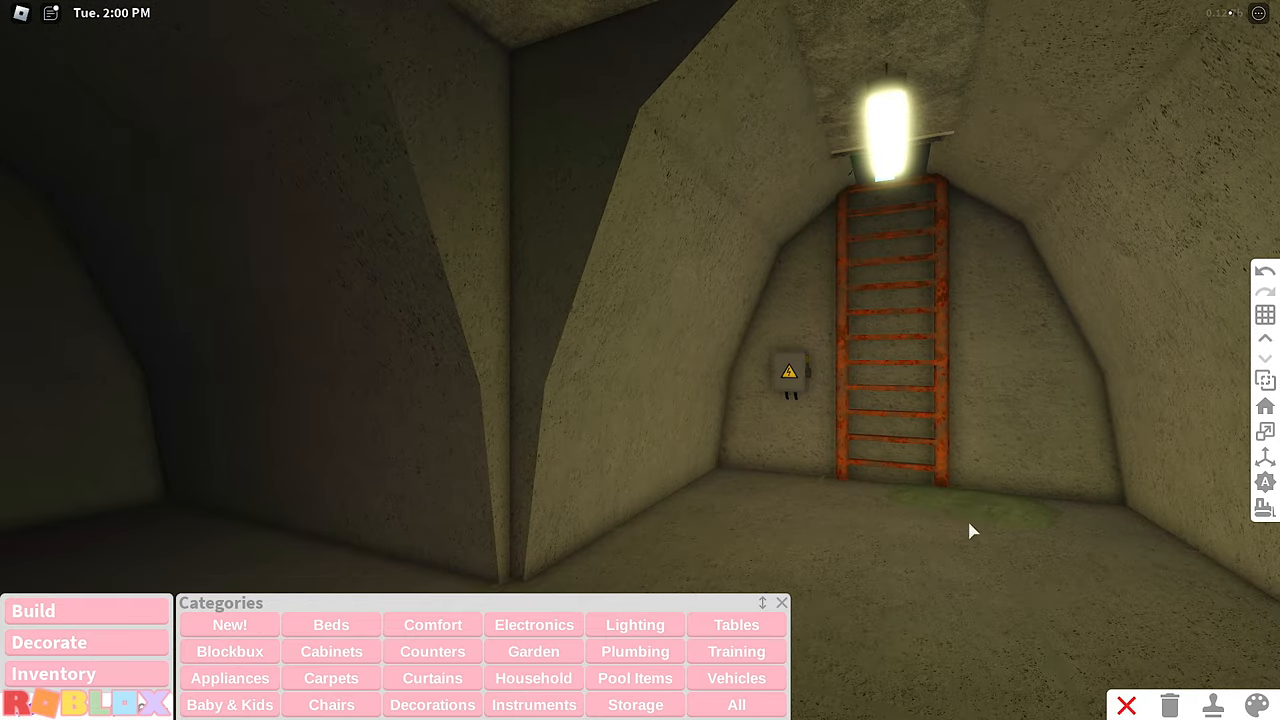
click(1260, 705)
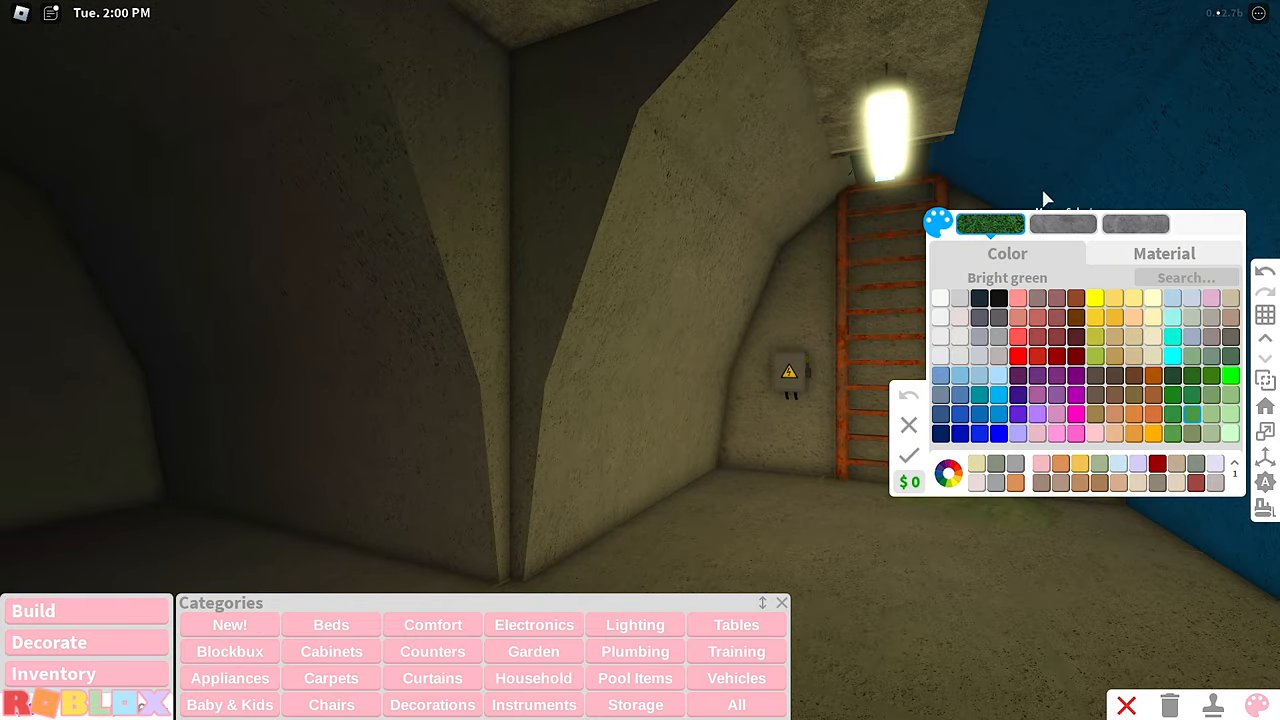
click(1163, 253)
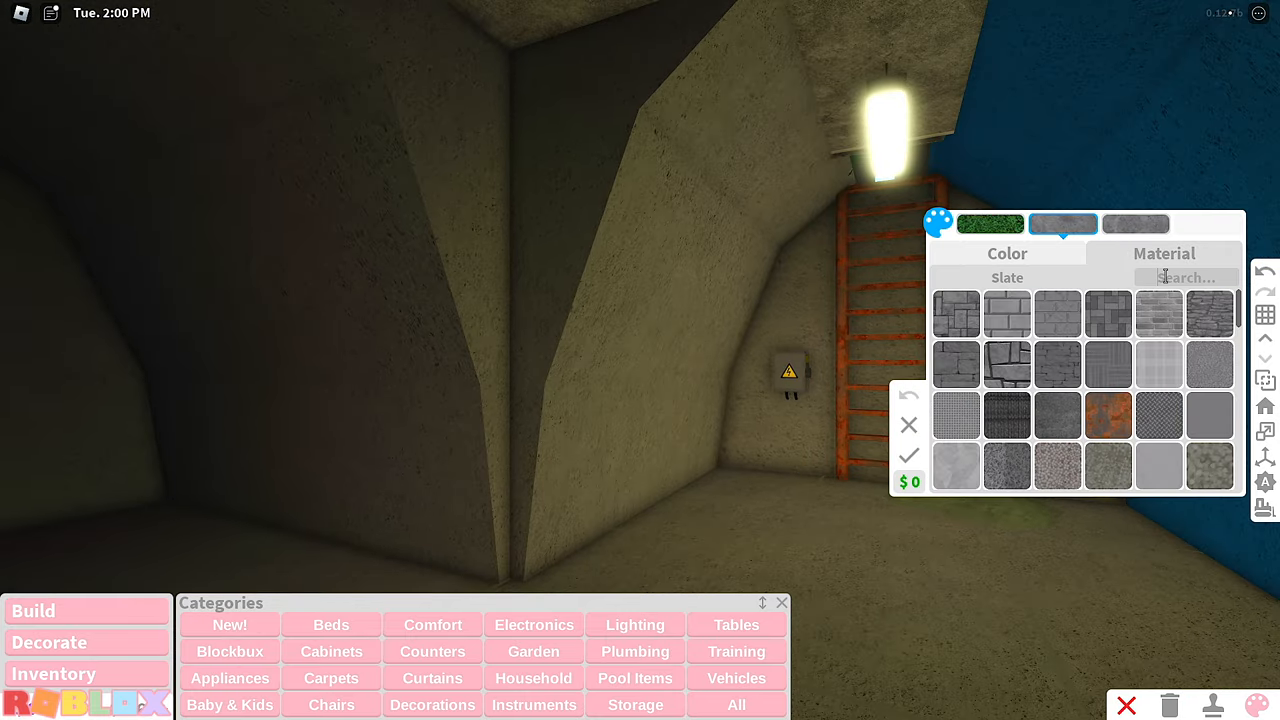
text(CON)
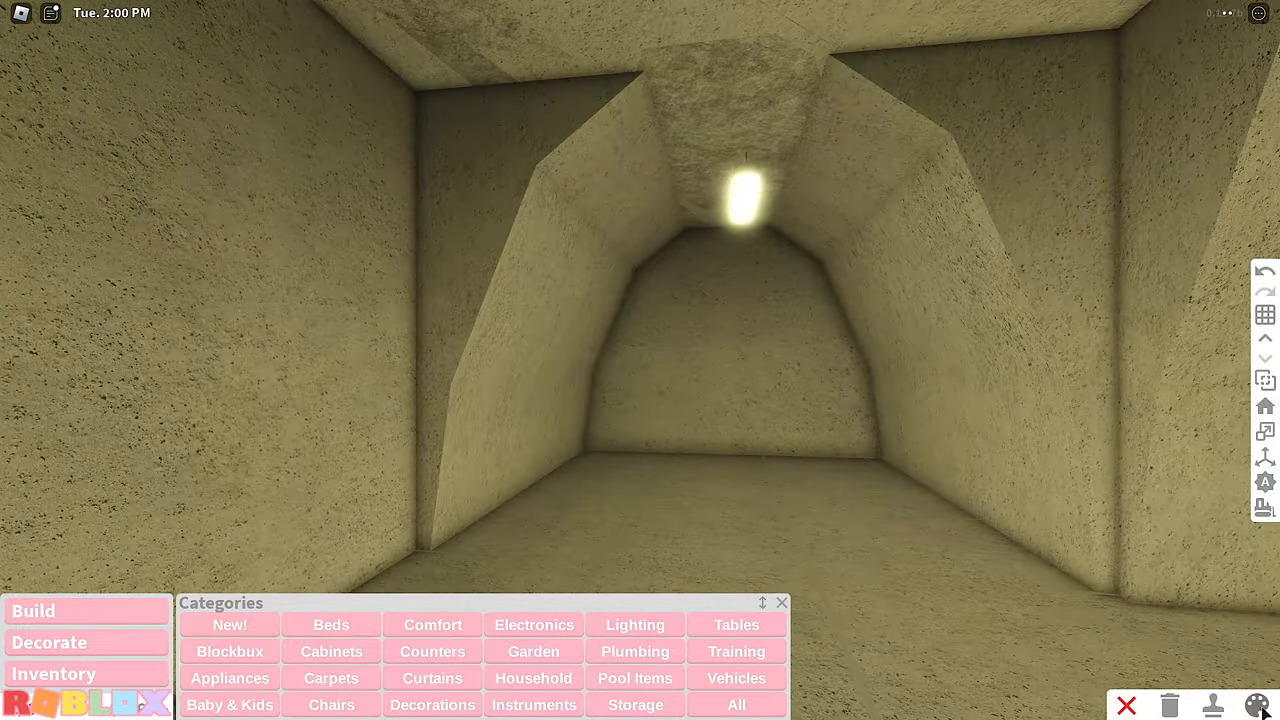
mouse_move(905, 447)
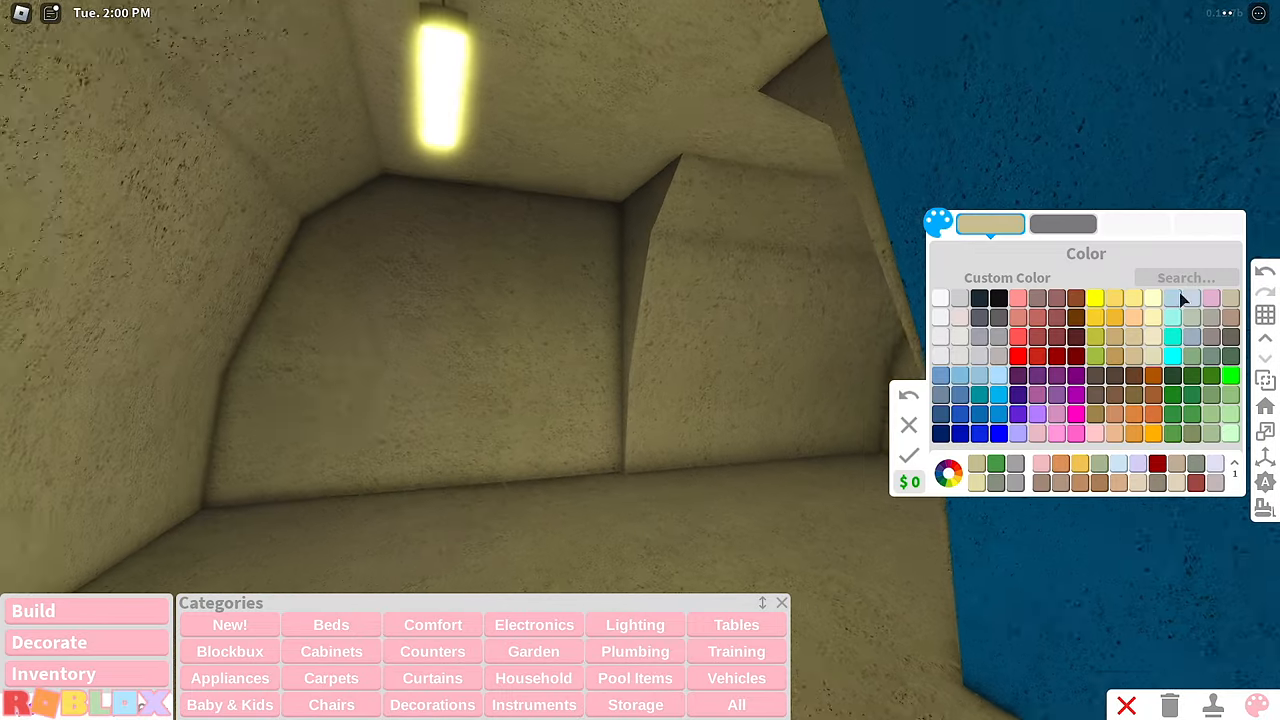
- Try Linen, then Beige for the tunnel walls, and use the colour copy tool
click(1230, 320)
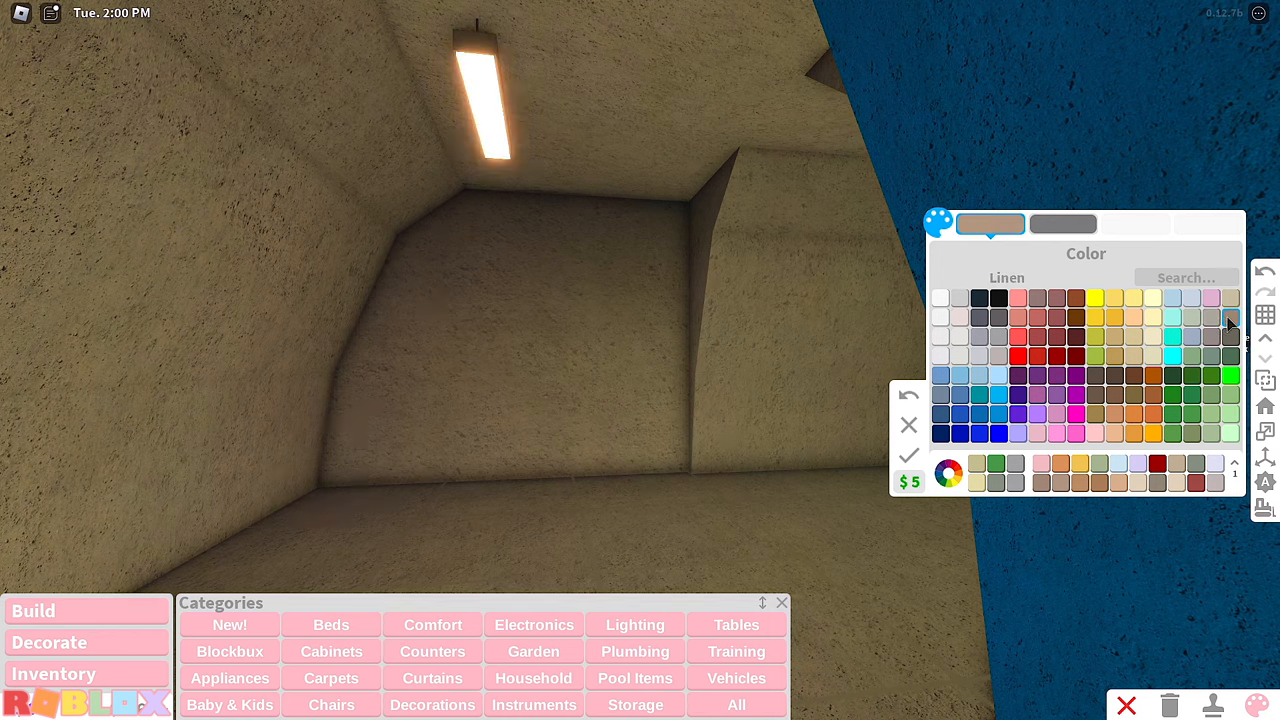
click(948, 472)
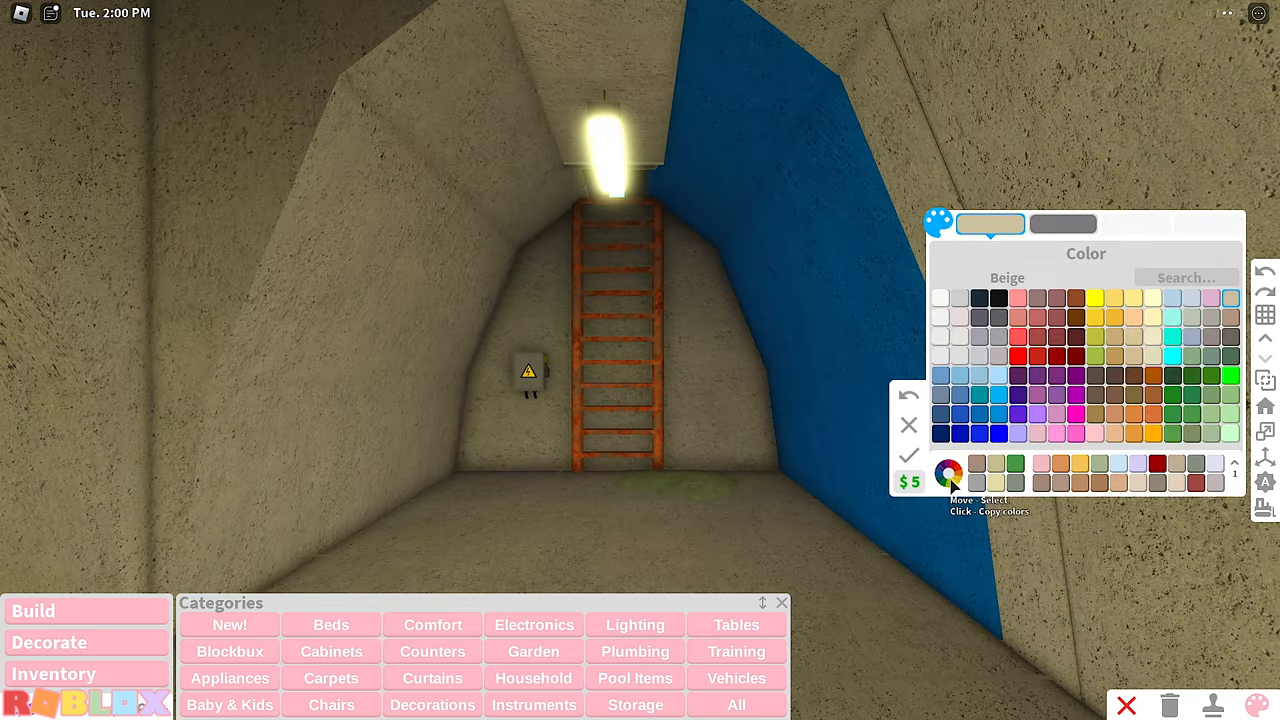
click(948, 471)
text(VENT)
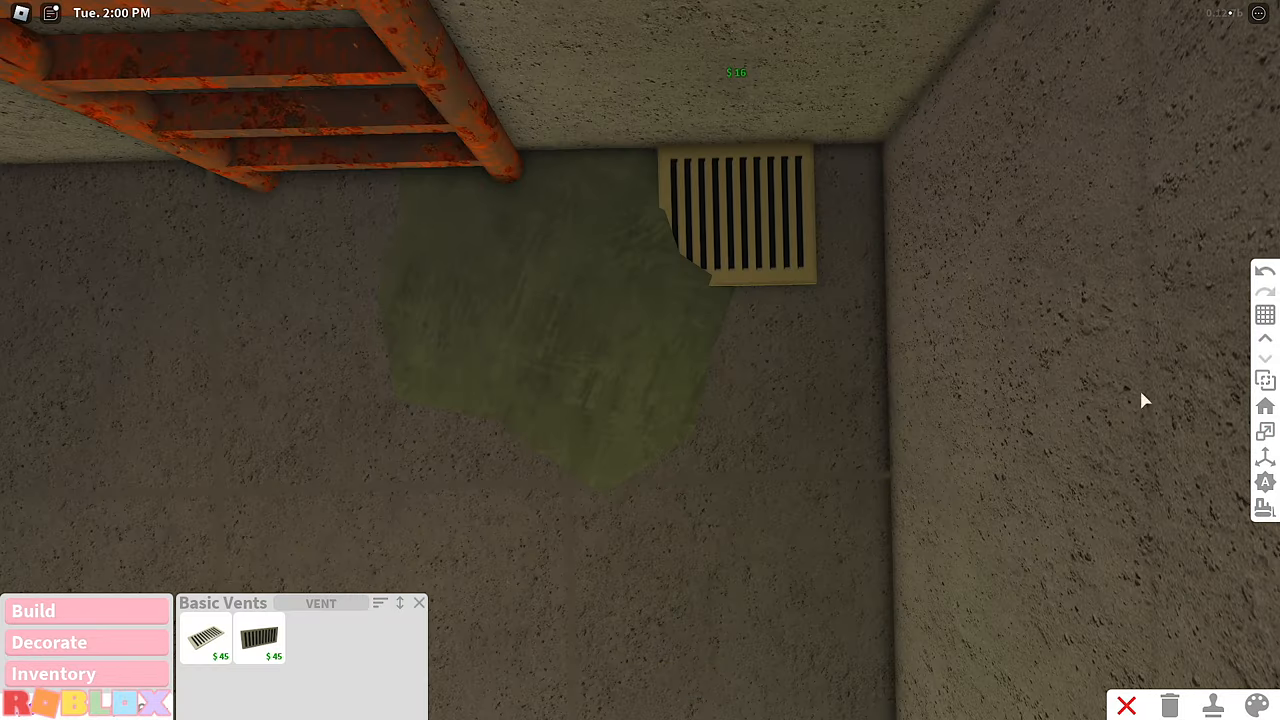
- Place the basic vent low on the wall near the floor
click(207, 637)
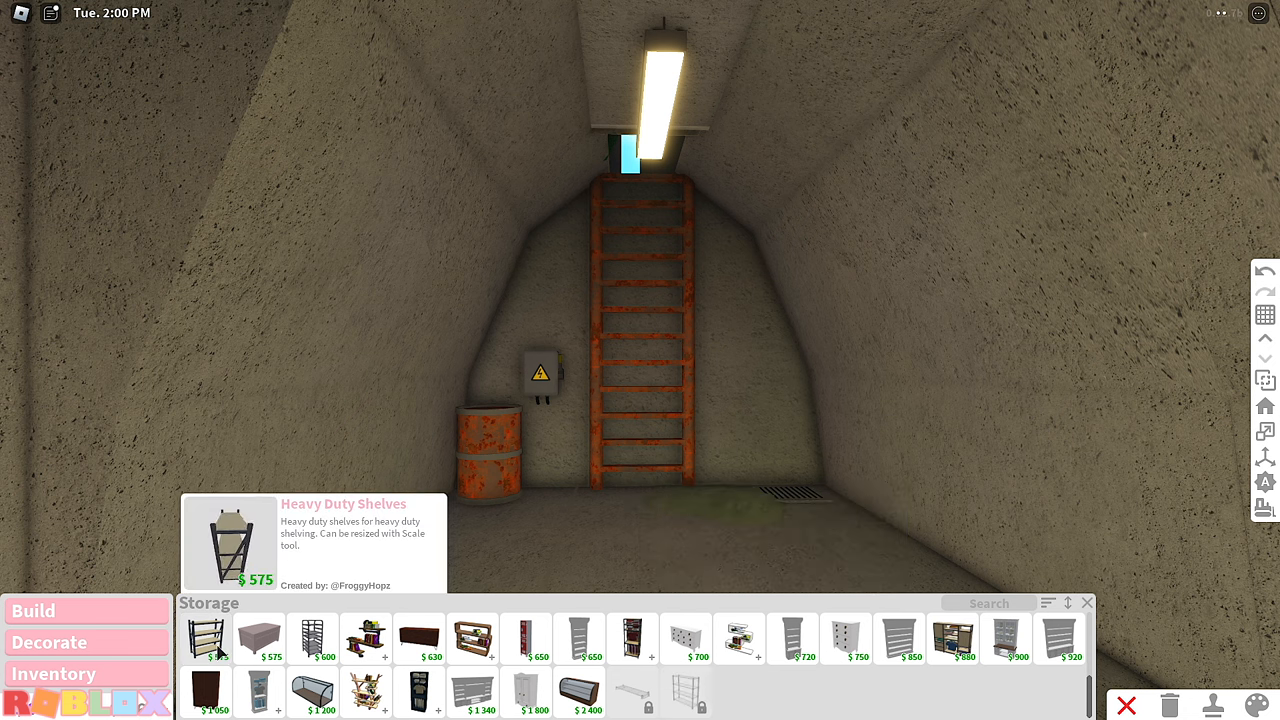
- Select Heavy Duty Shelves, back out, then reselect them for placement
click(206, 638)
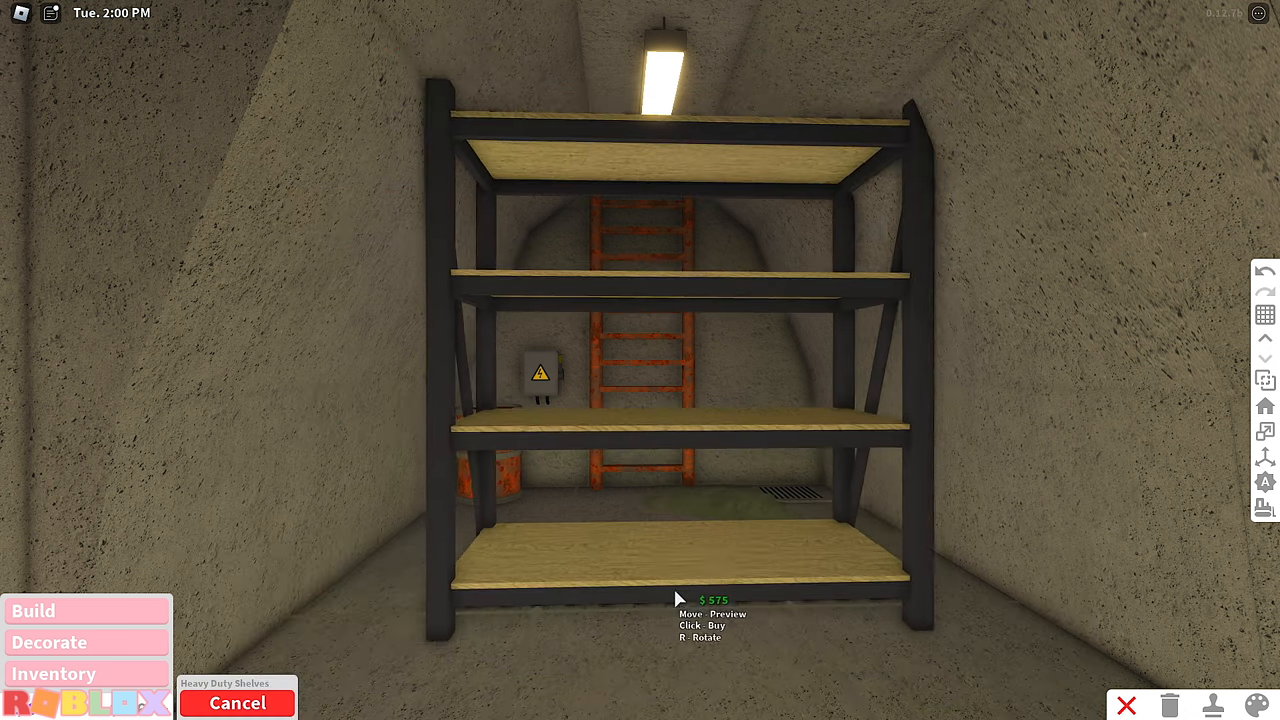
click(238, 703)
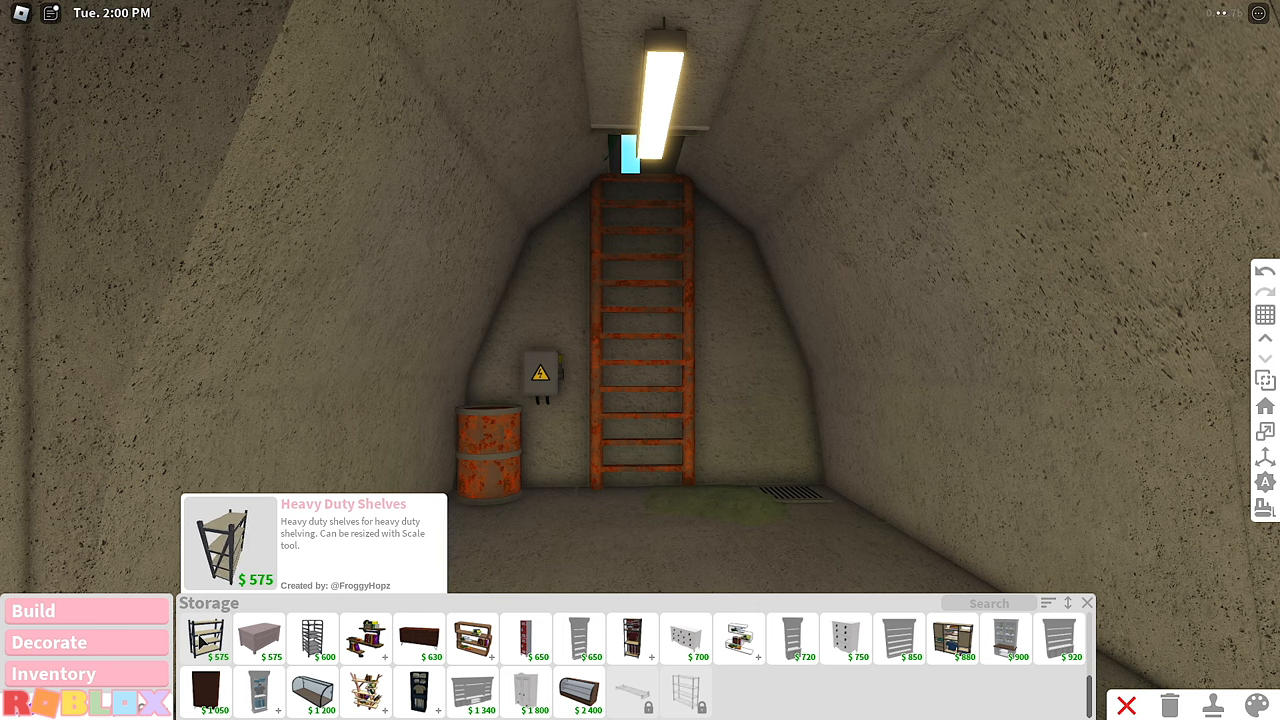
click(206, 637)
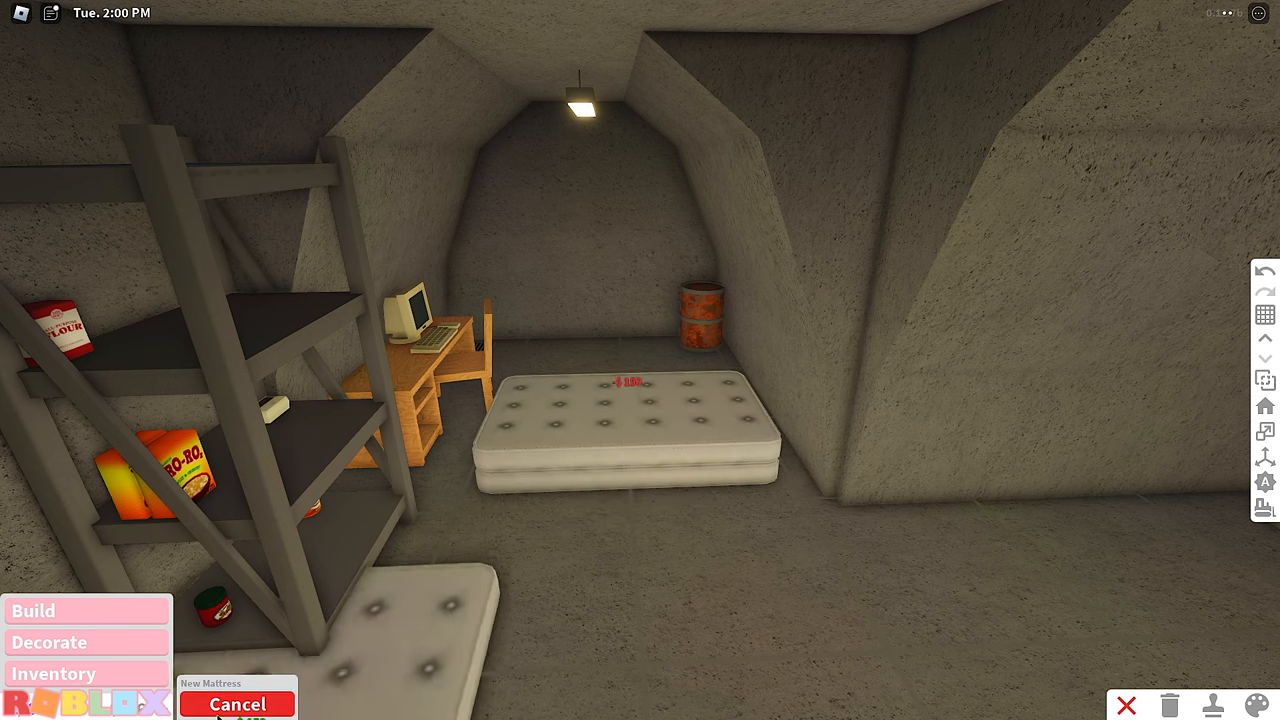
mouse_move(595, 505)
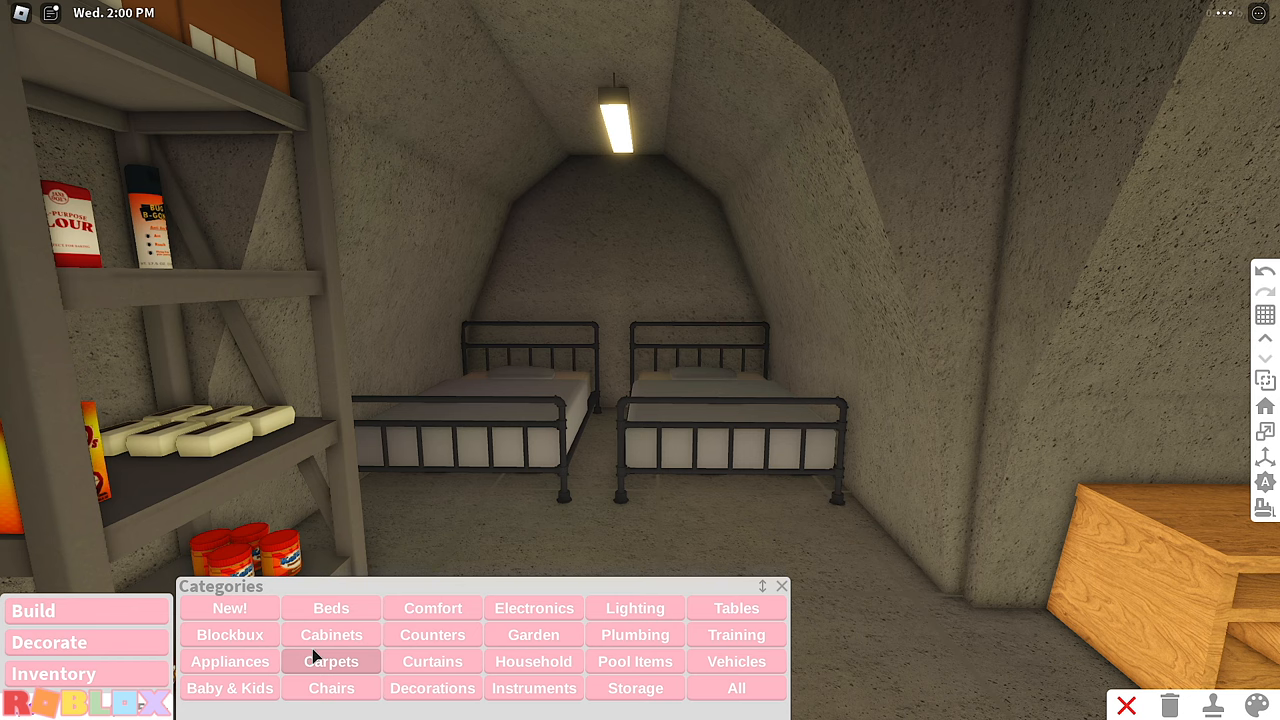
mouse_move(229, 688)
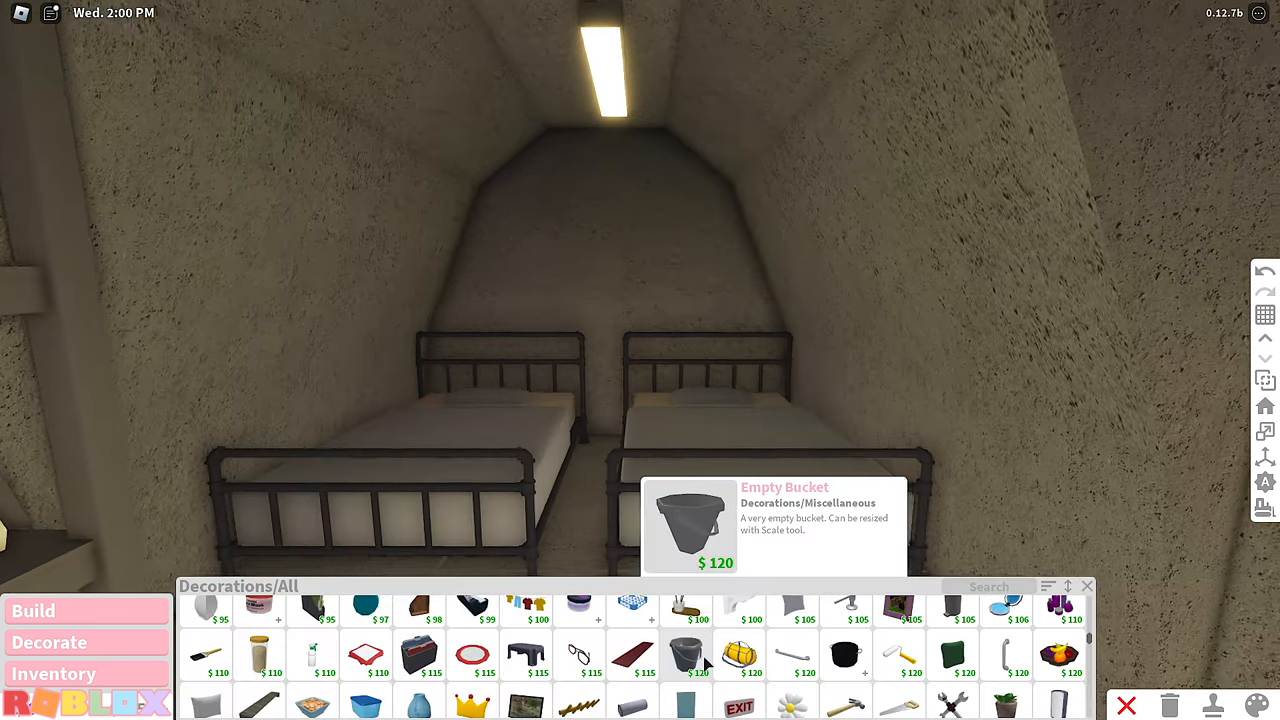
- Choose the empty bucket decoration, then show All catalogue items
click(686, 655)
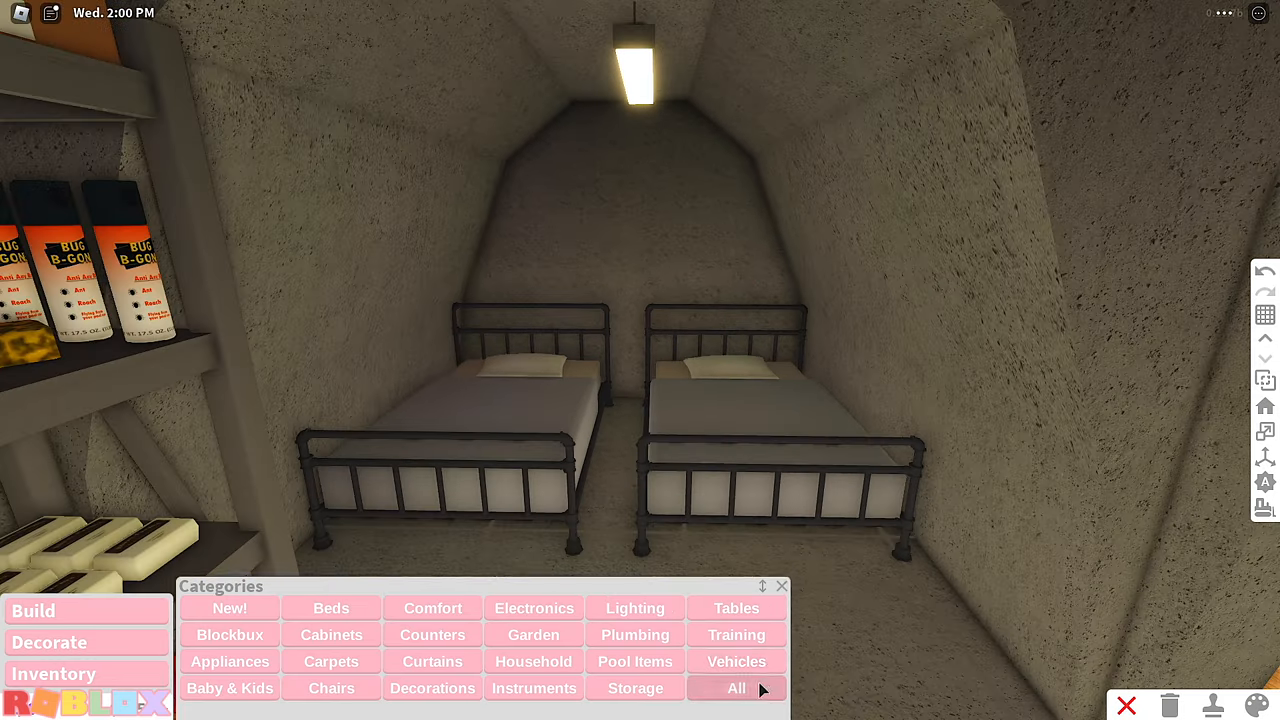
click(736, 688)
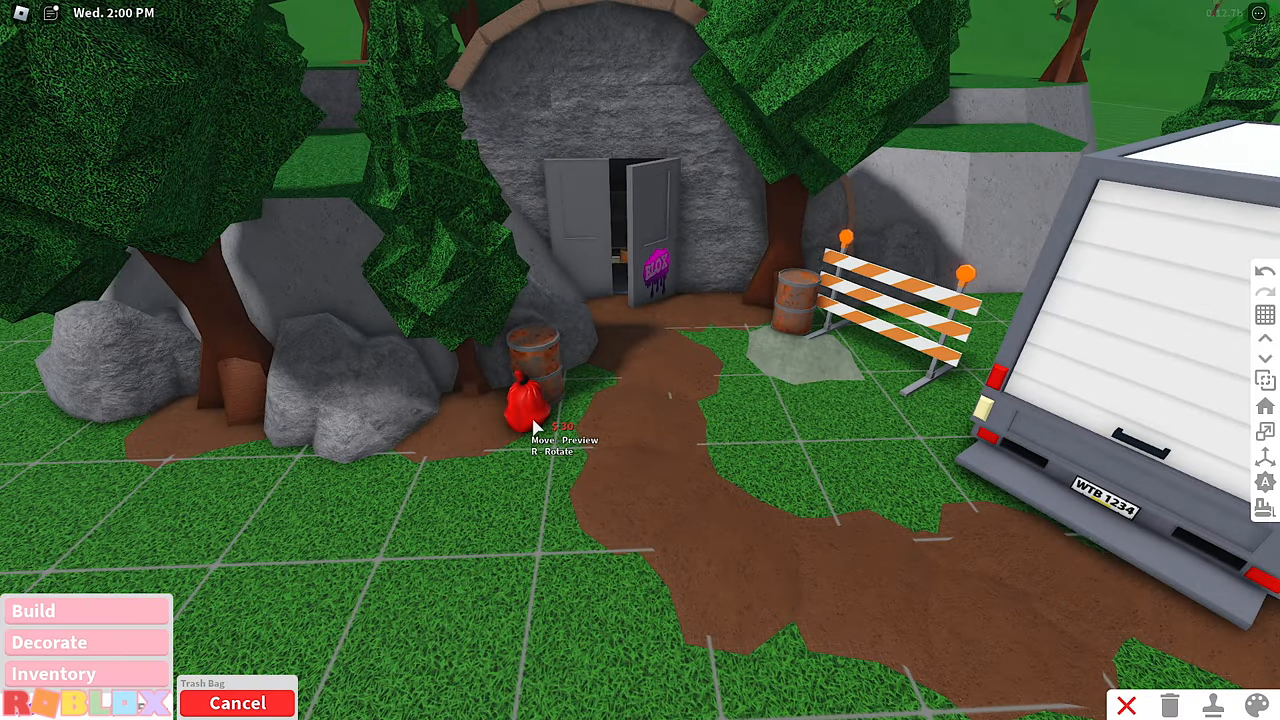
mouse_move(490, 460)
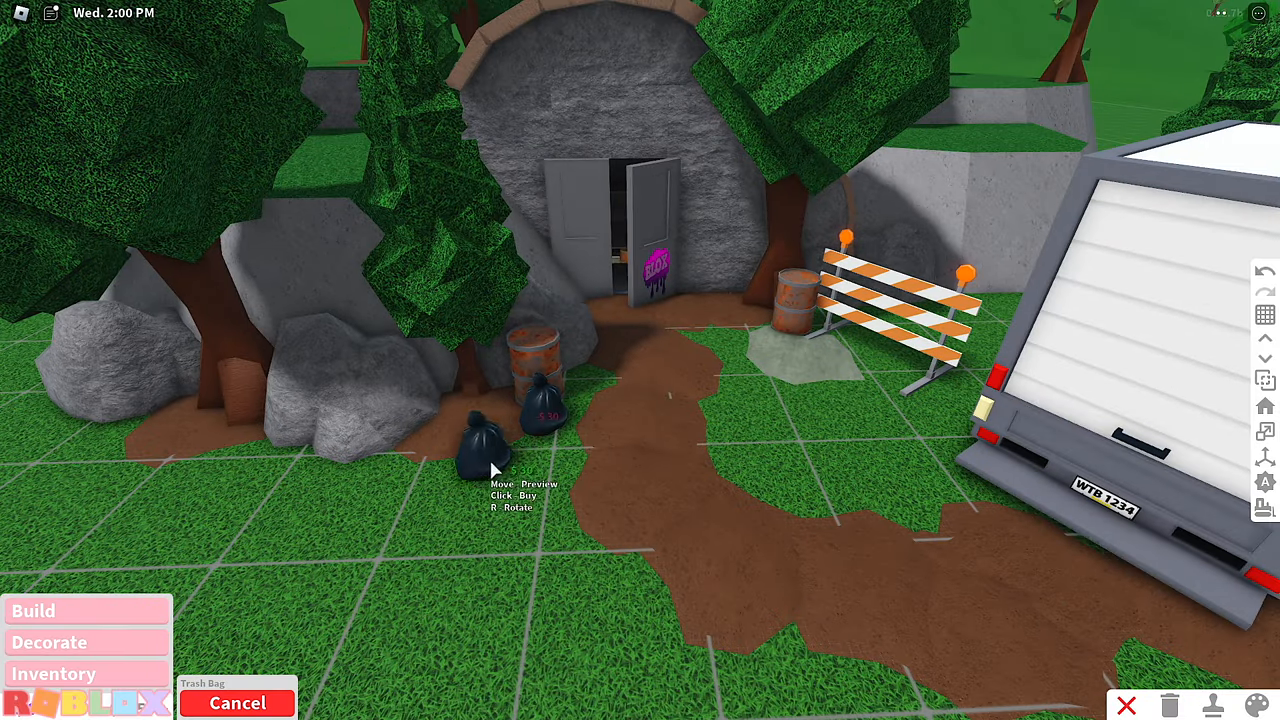
- Drop a trash bag beside the barrel and scroll down the catalogue
click(237, 703)
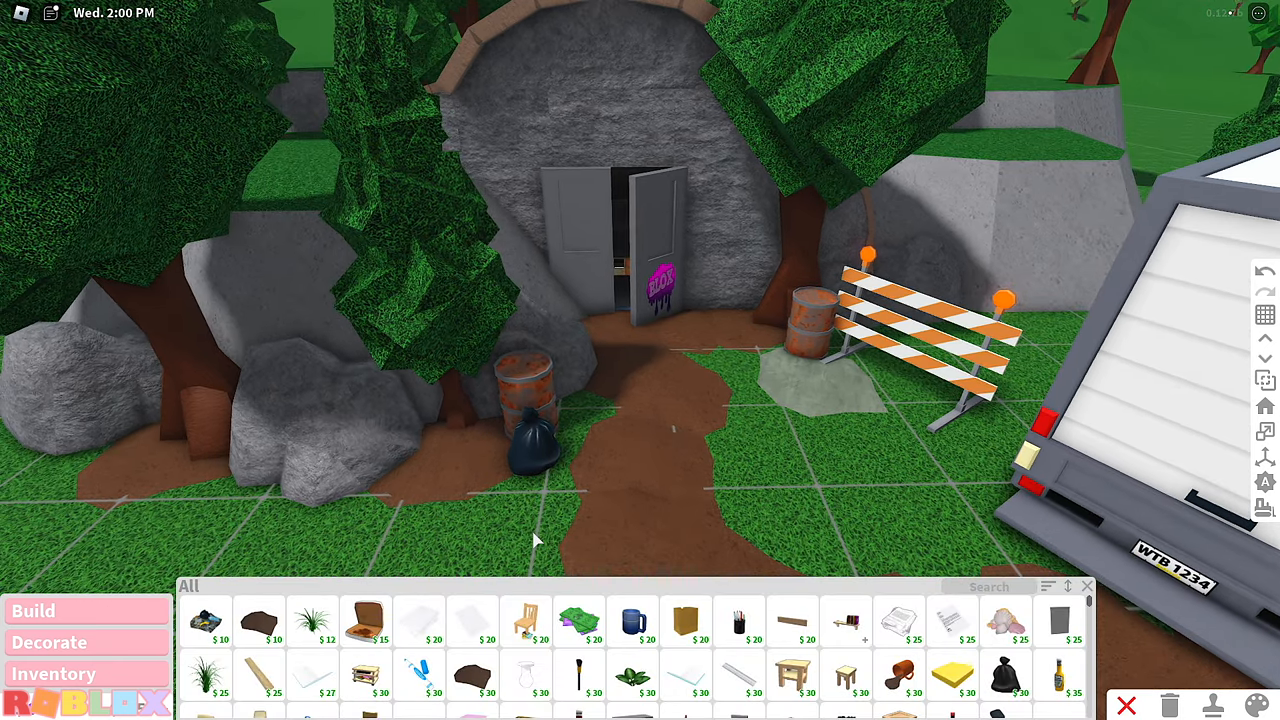
mouse_move(525, 620)
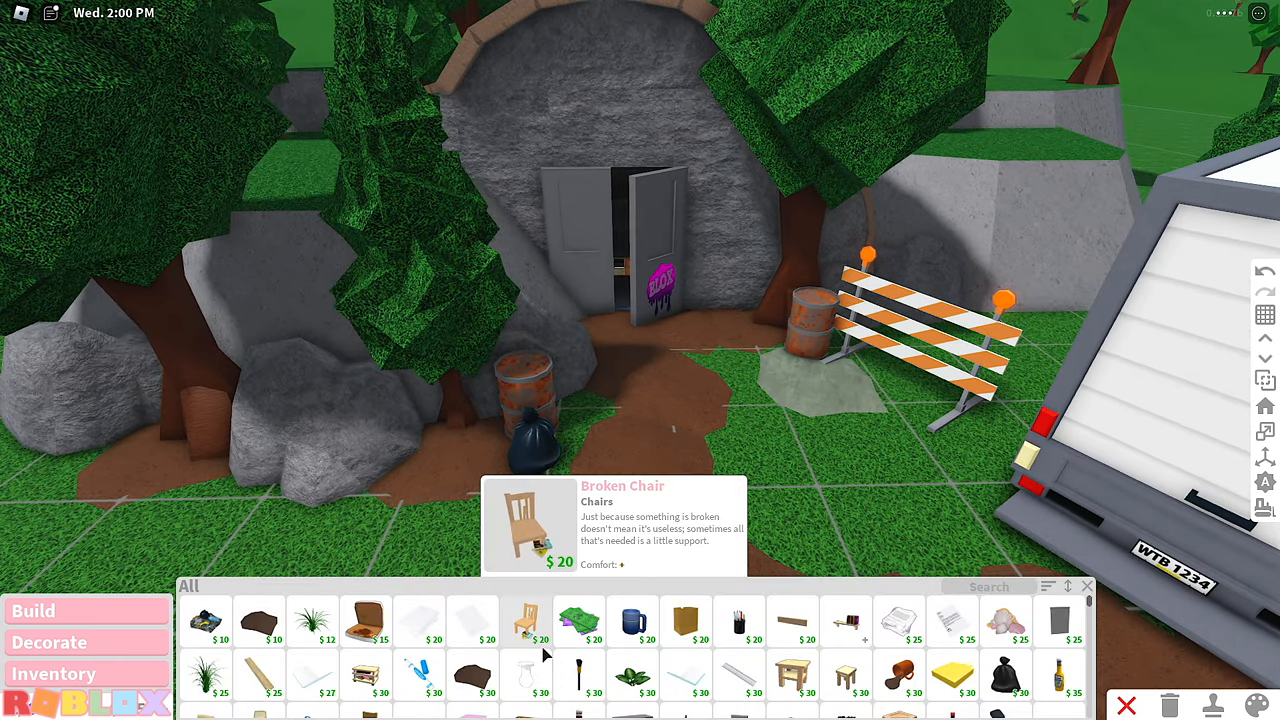
scroll(down, 3)
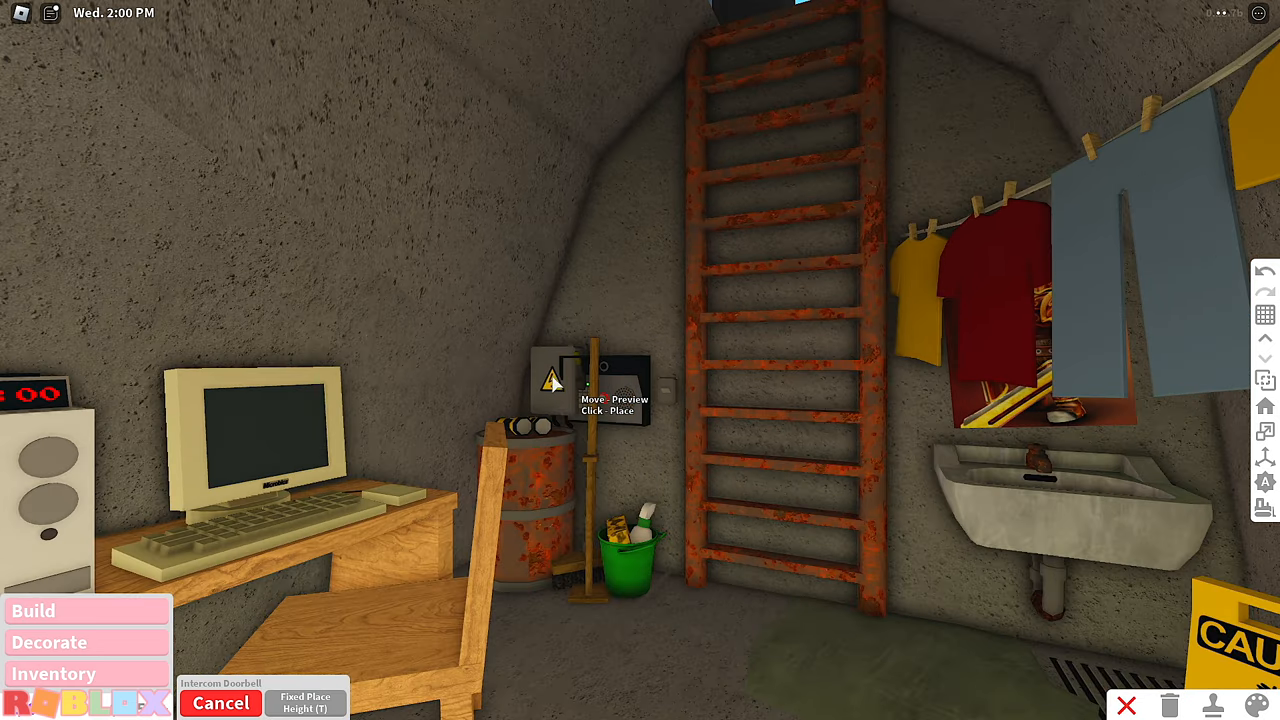
mouse_move(633, 310)
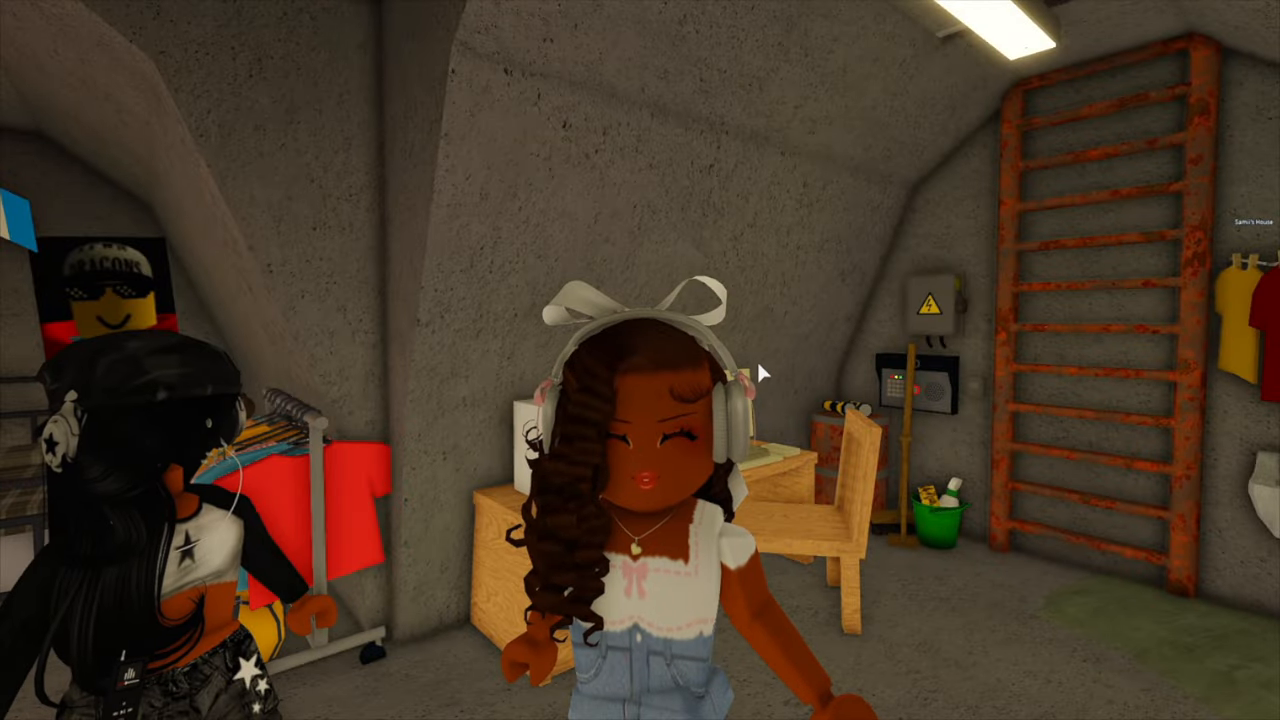
mouse_move(760, 370)
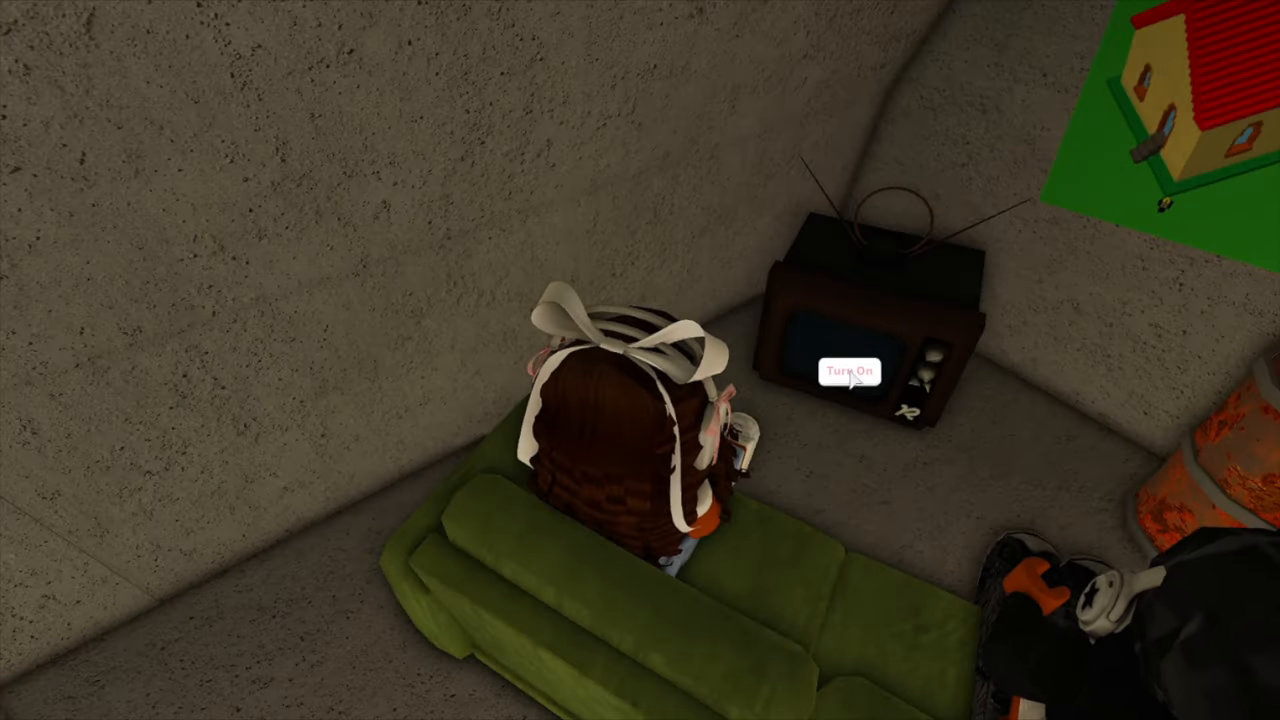
- Turn on the old television, then leave the security camera feed
click(849, 372)
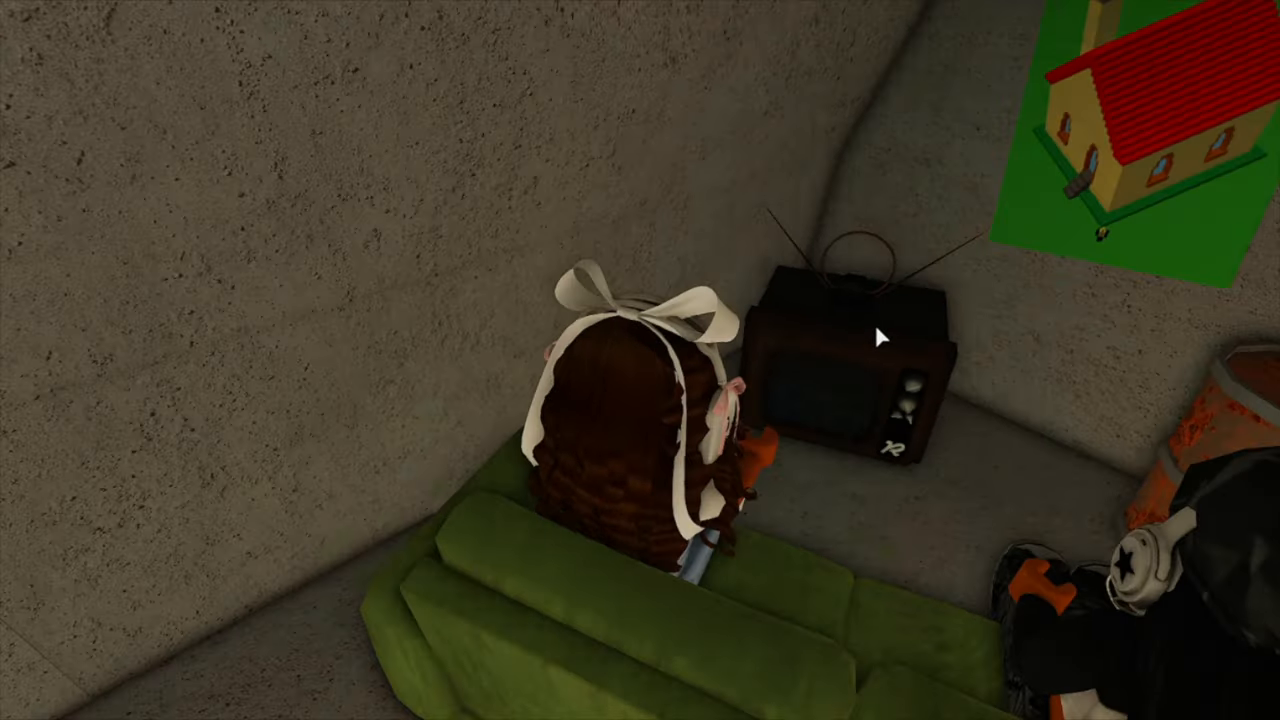
mouse_move(640, 360)
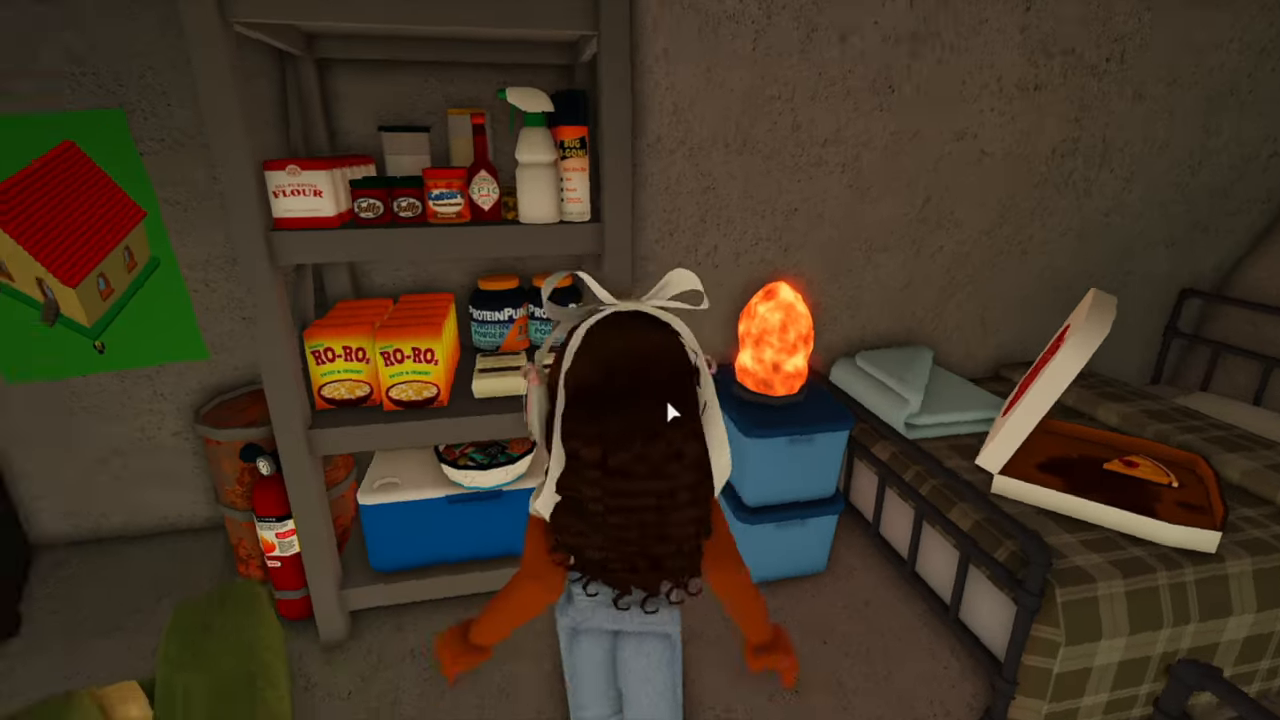
mouse_move(670, 410)
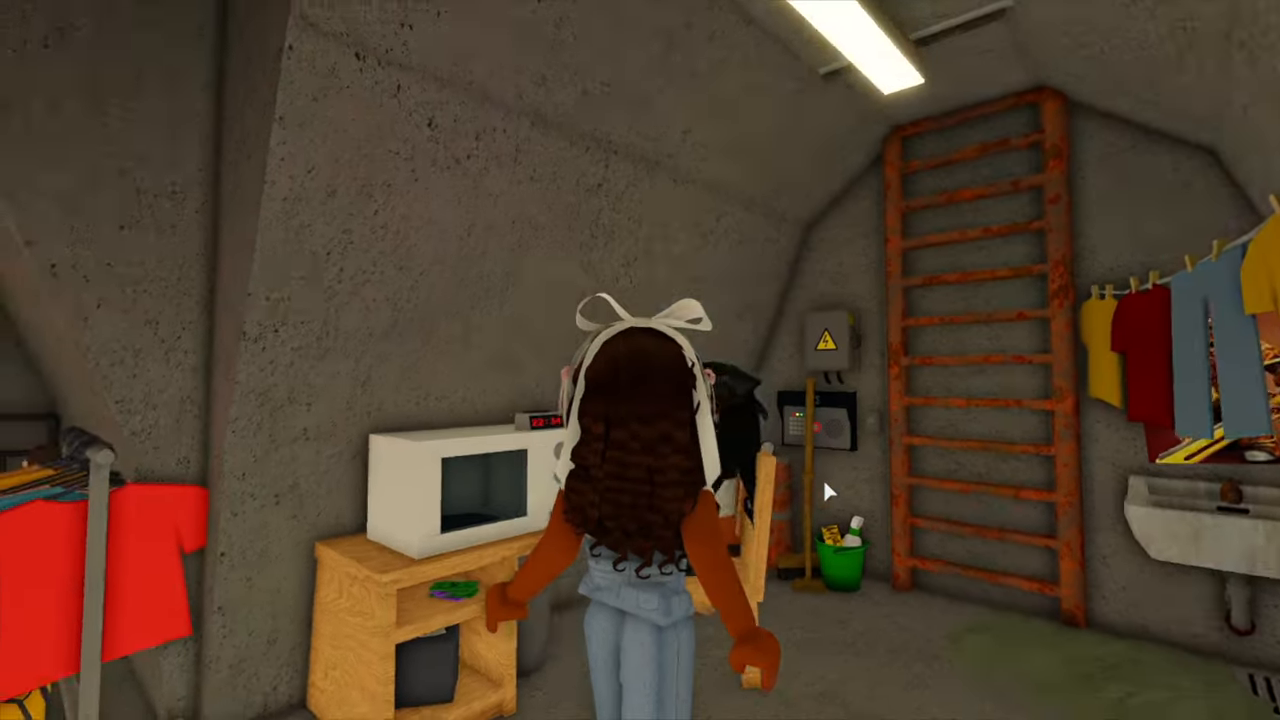
mouse_move(830, 490)
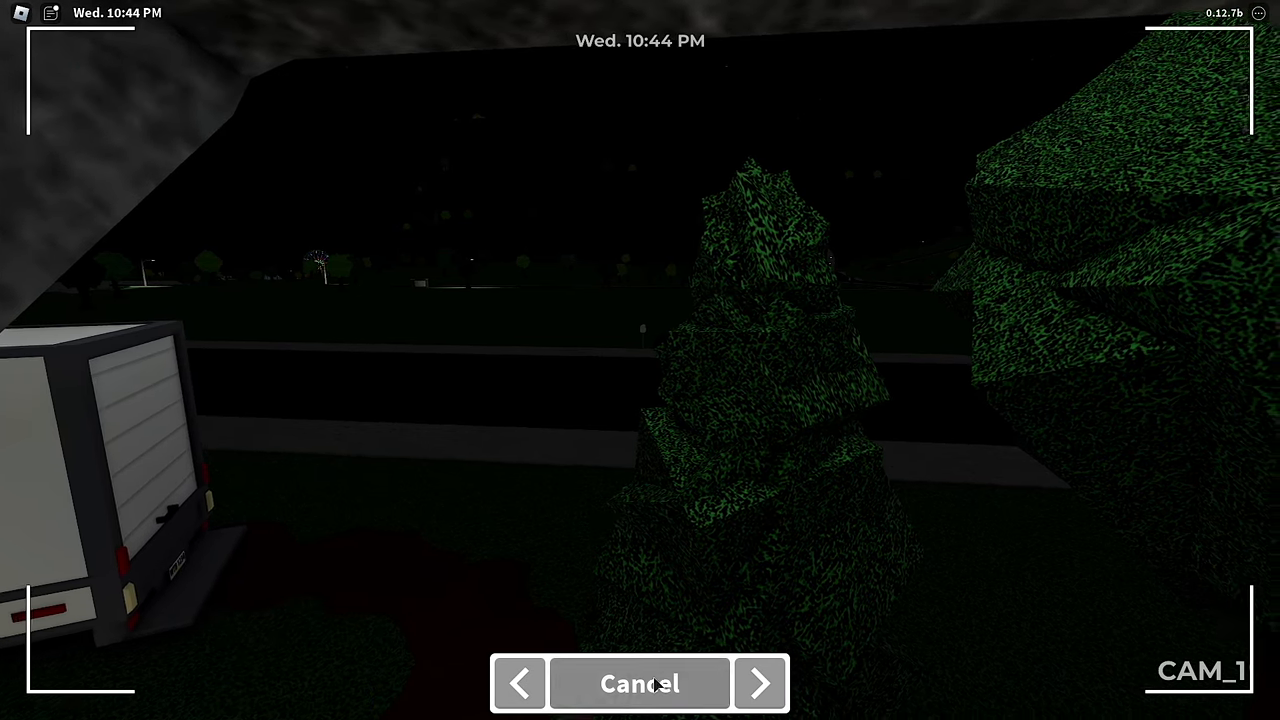
click(639, 683)
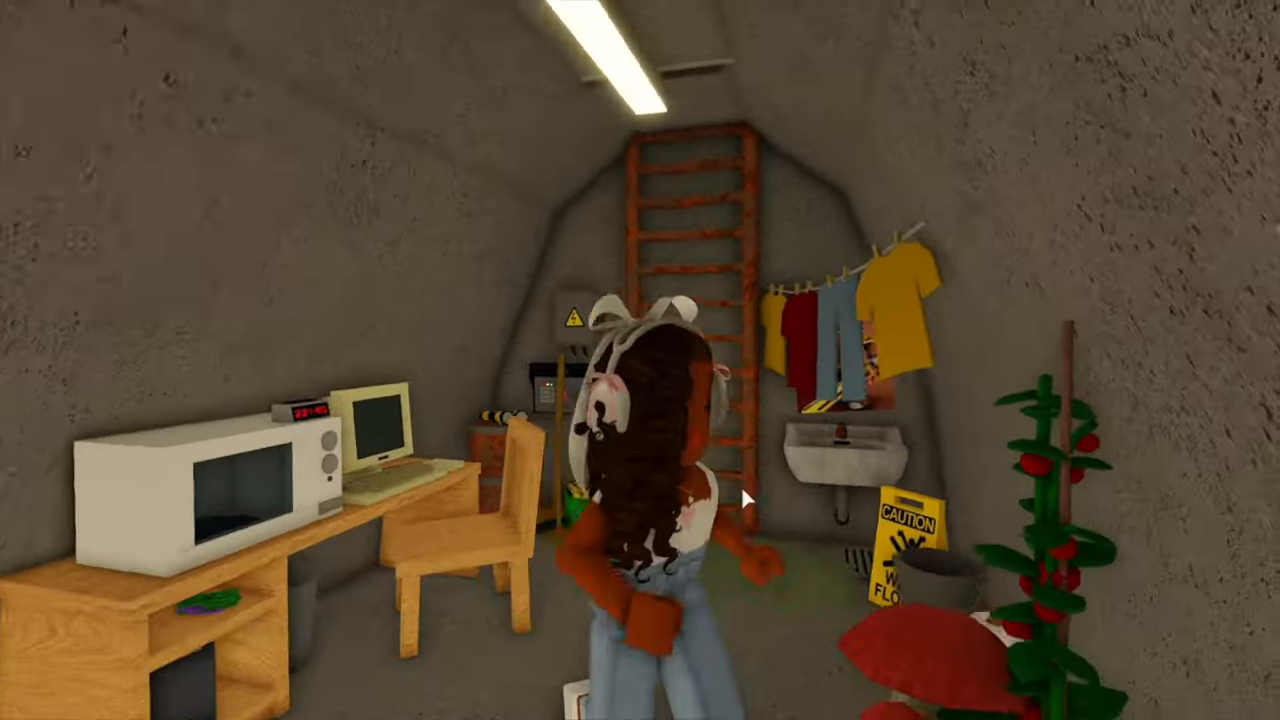